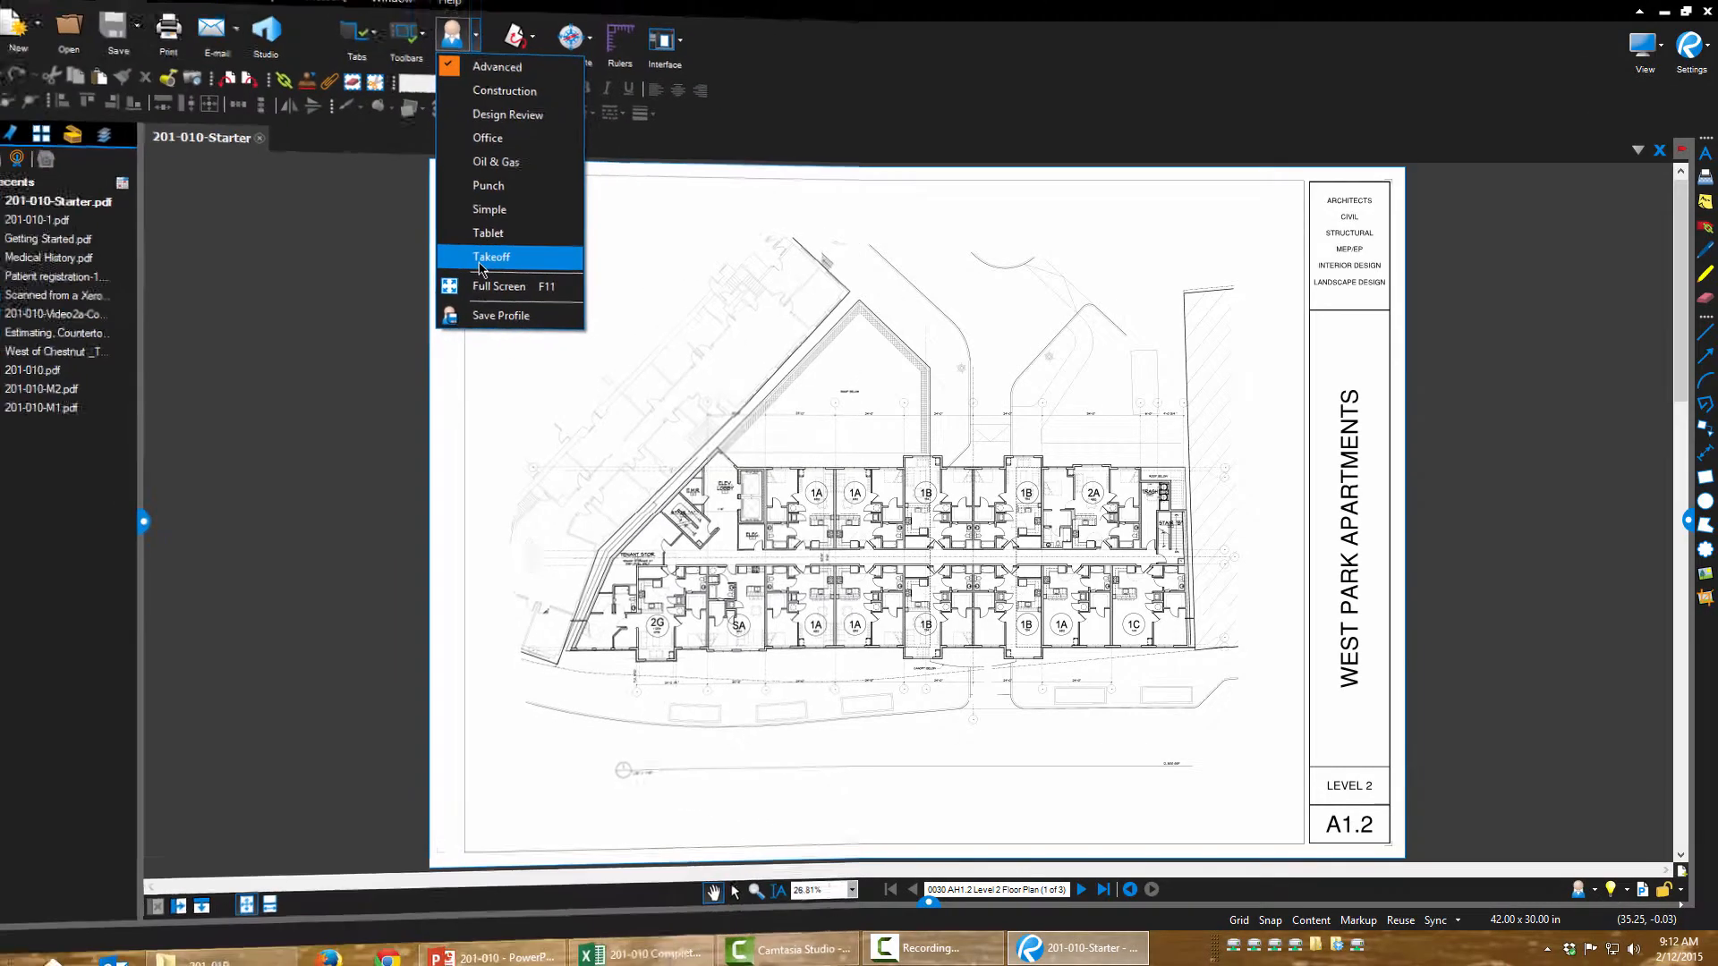
Switch the workspace to the Takeoff profile from the Profiles dropdown
click(491, 256)
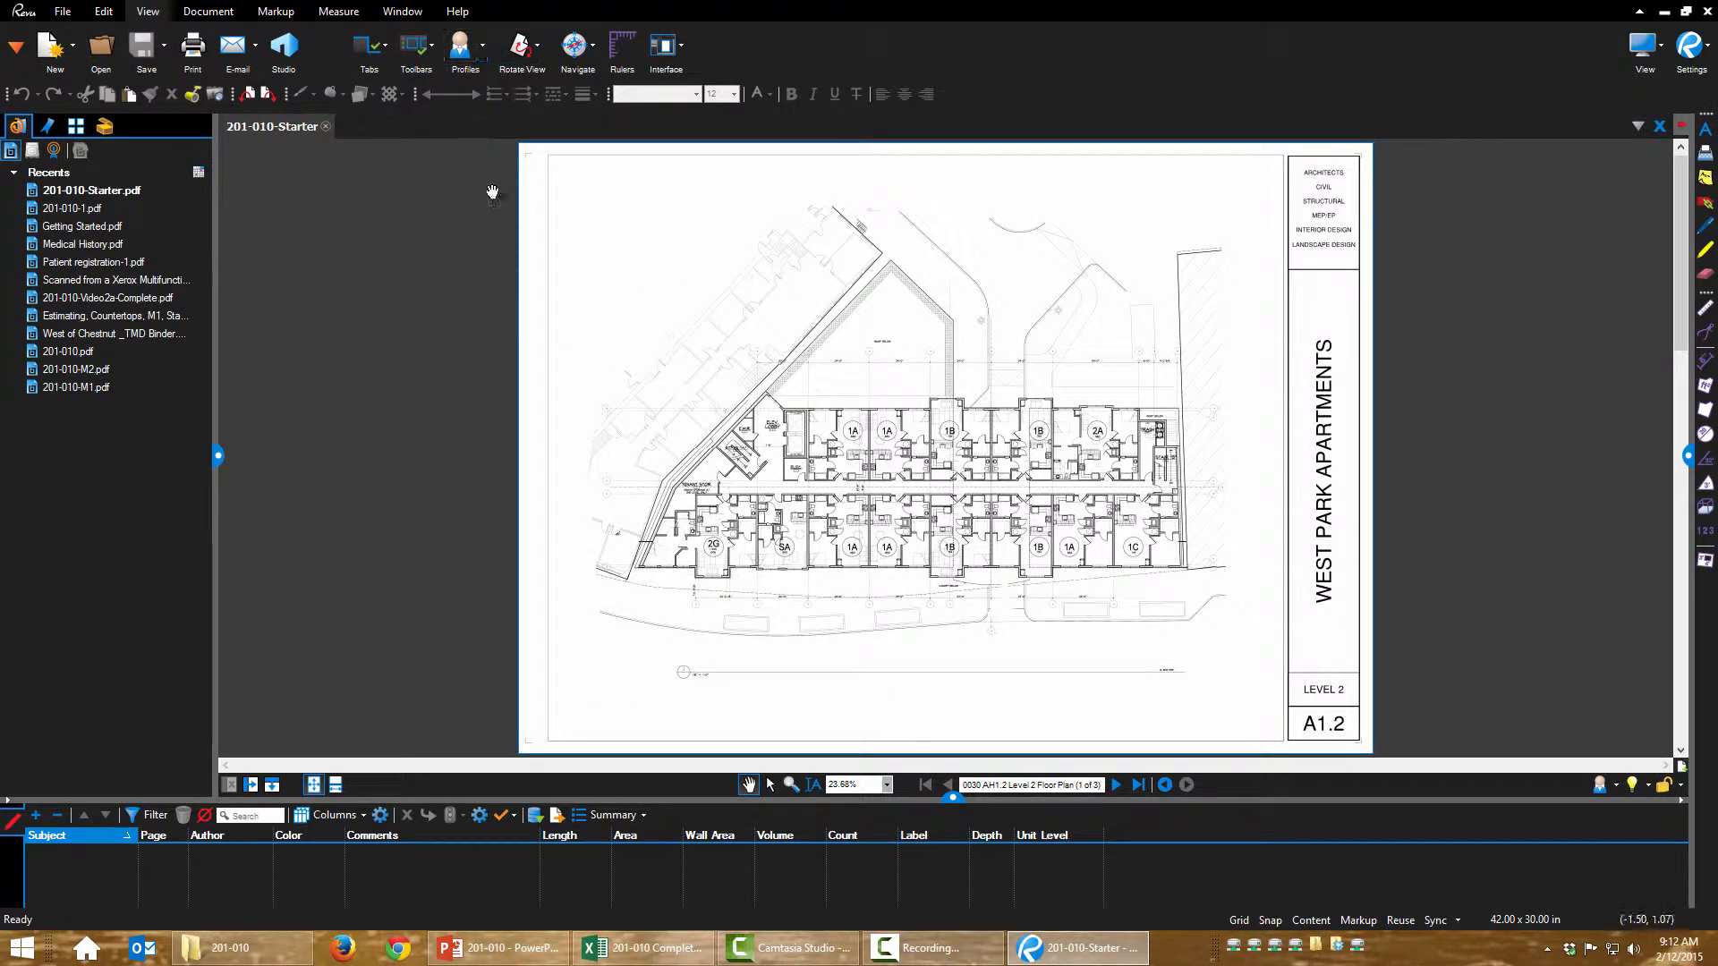
mouse_move(489, 311)
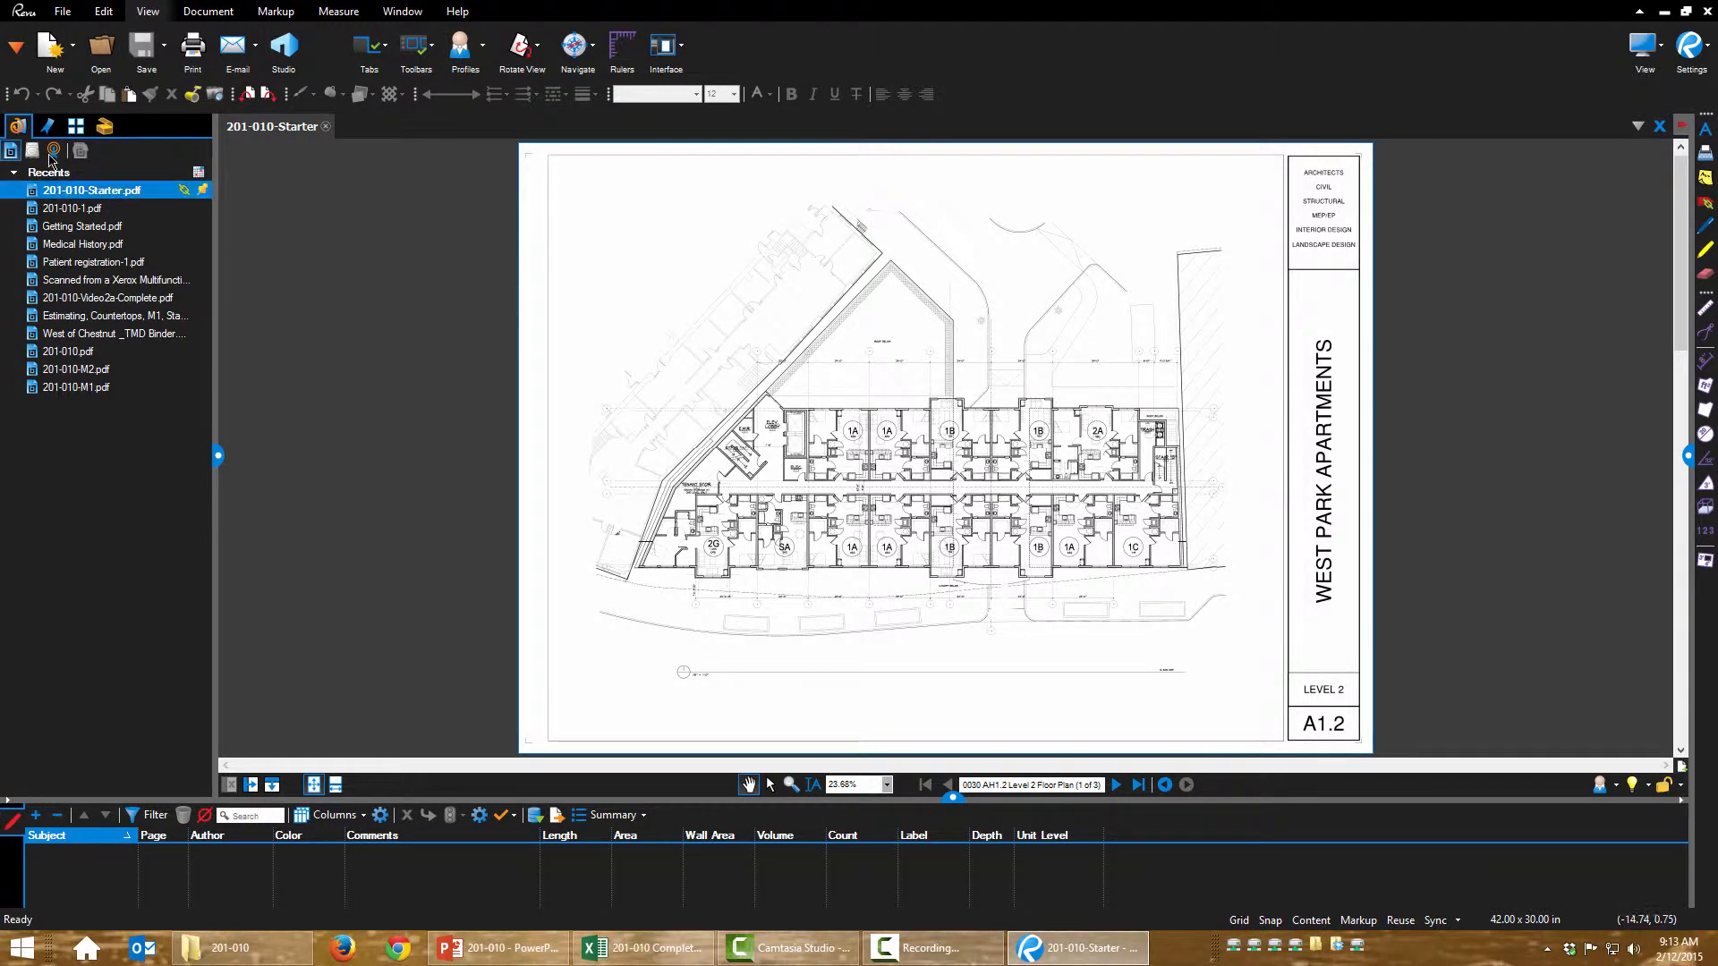
Show the page thumbnails of the three floor plan pages in the side panel
click(75, 126)
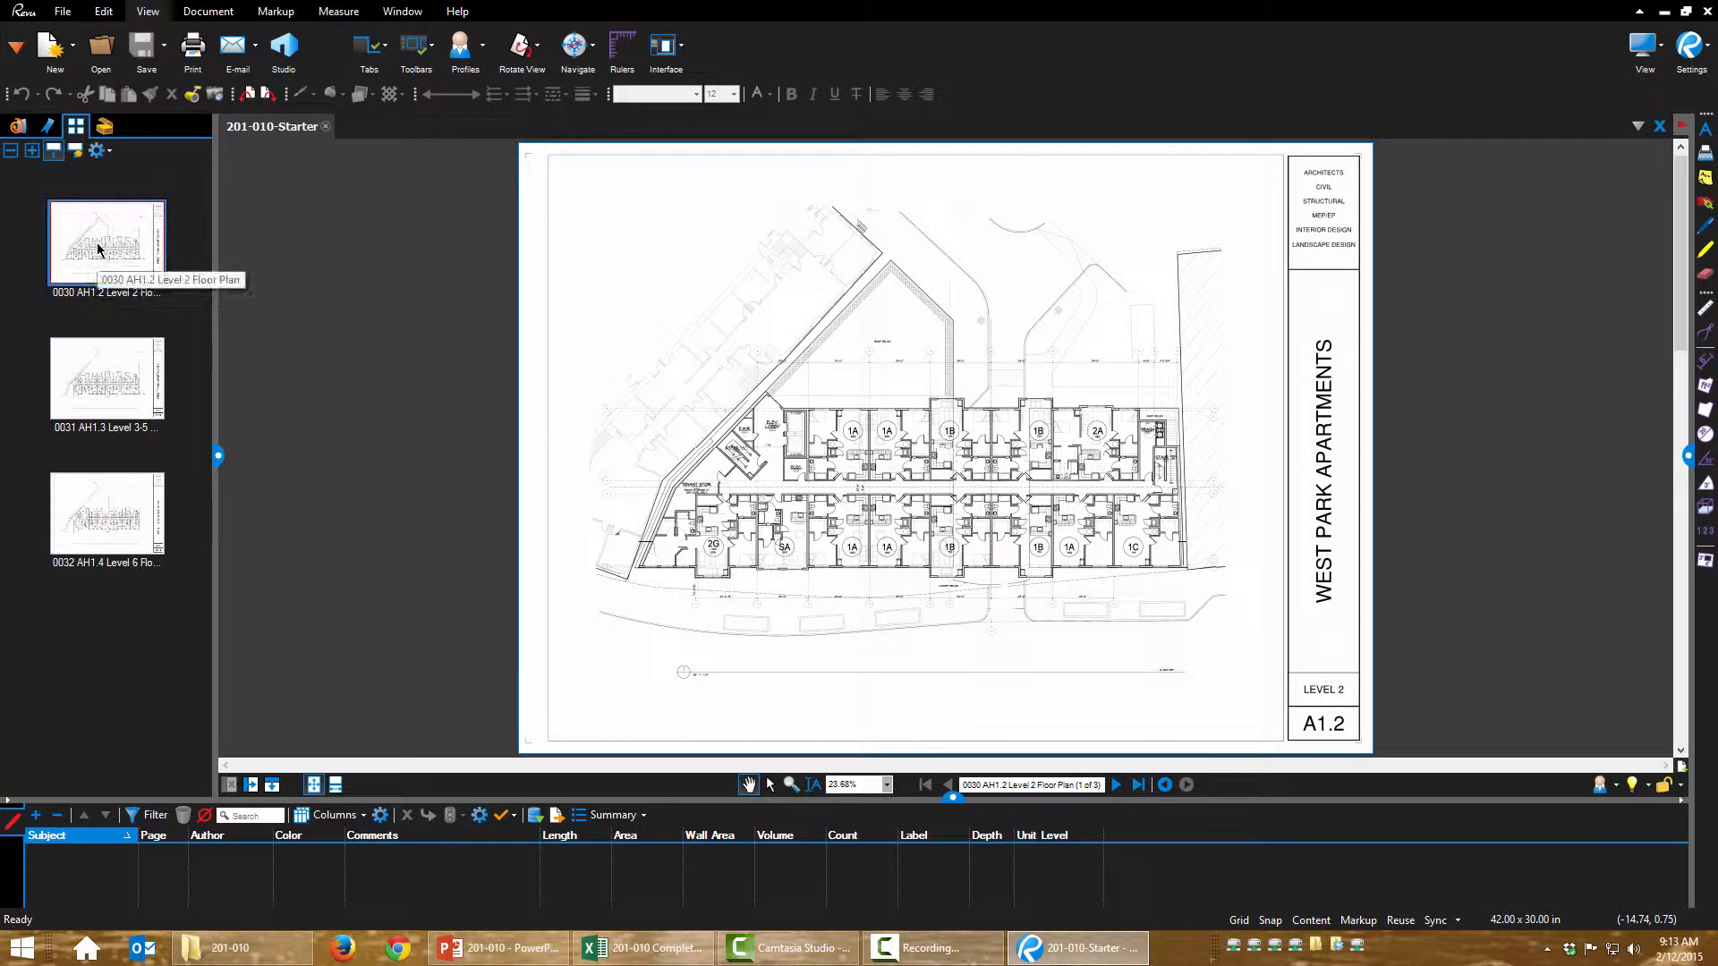
mouse_move(118, 486)
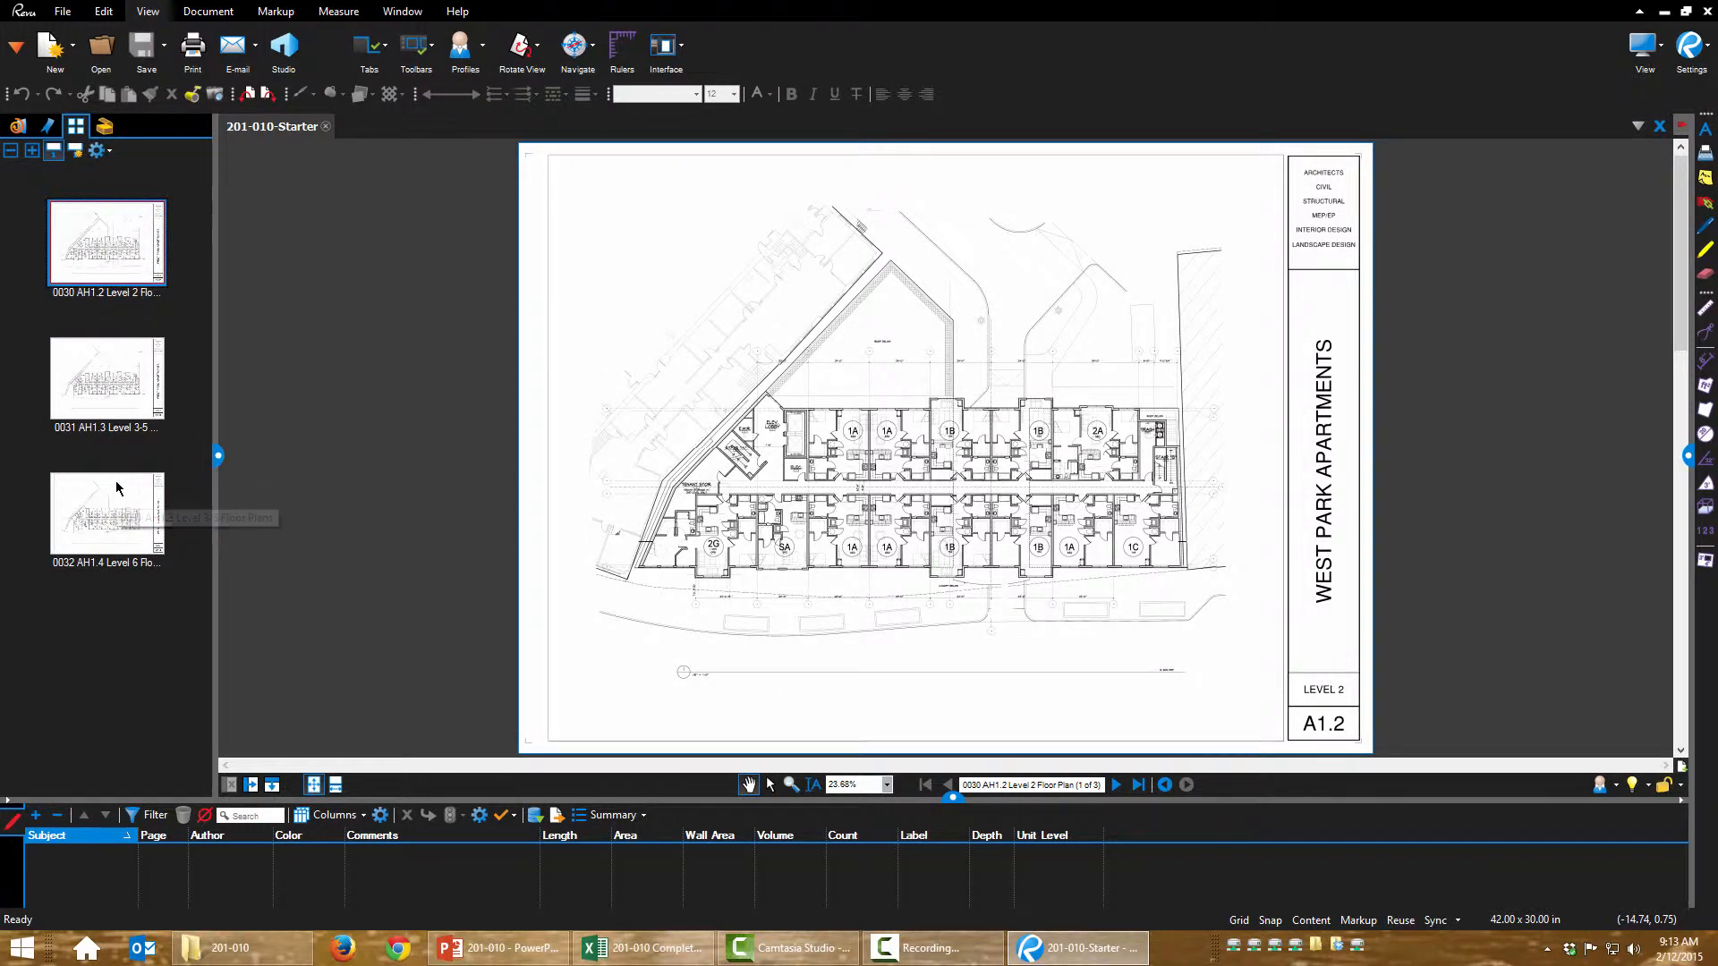
mouse_move(105, 512)
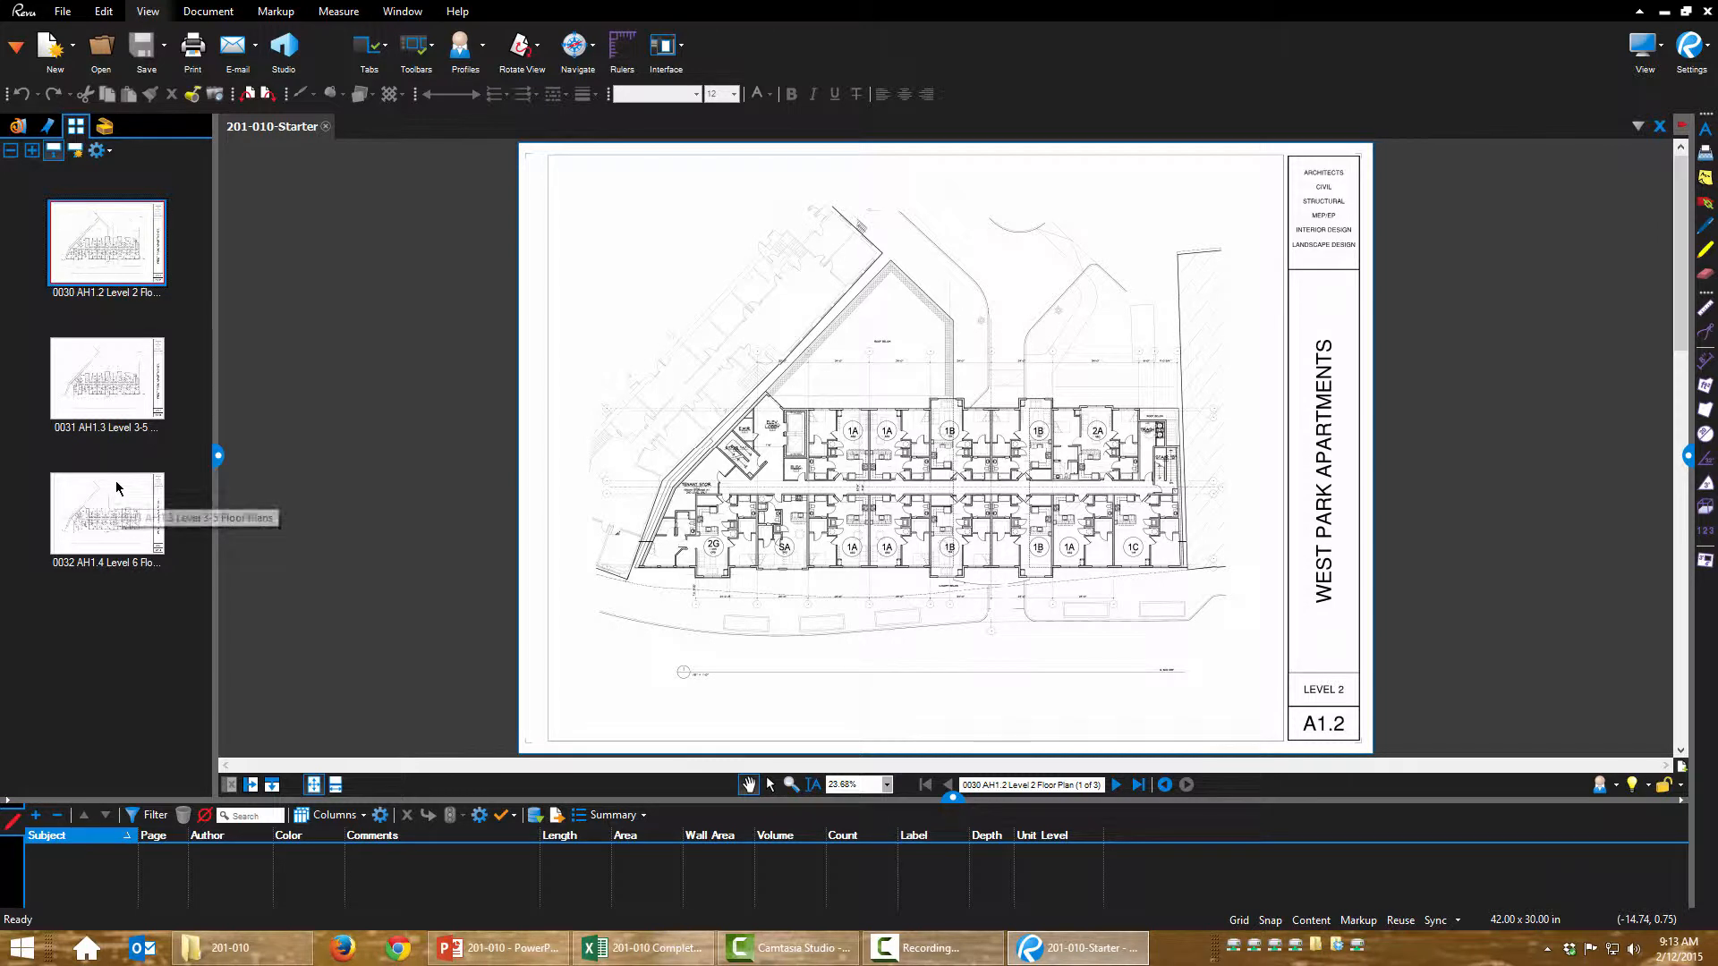
mouse_move(118, 488)
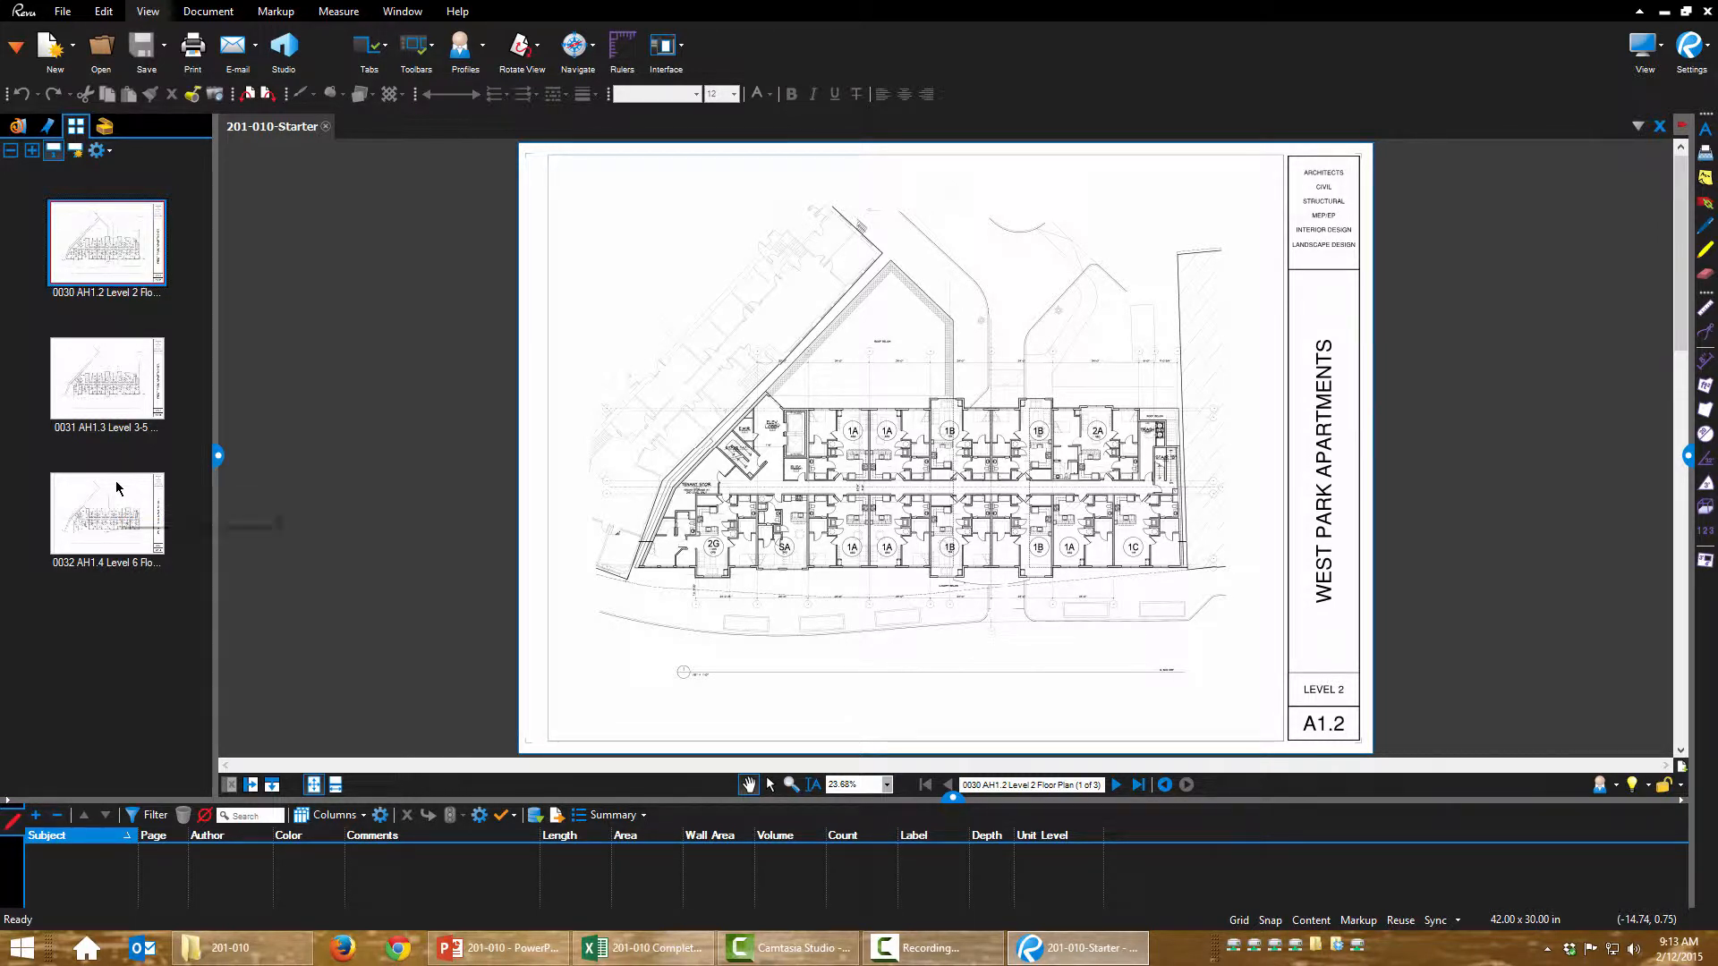
mouse_move(106, 510)
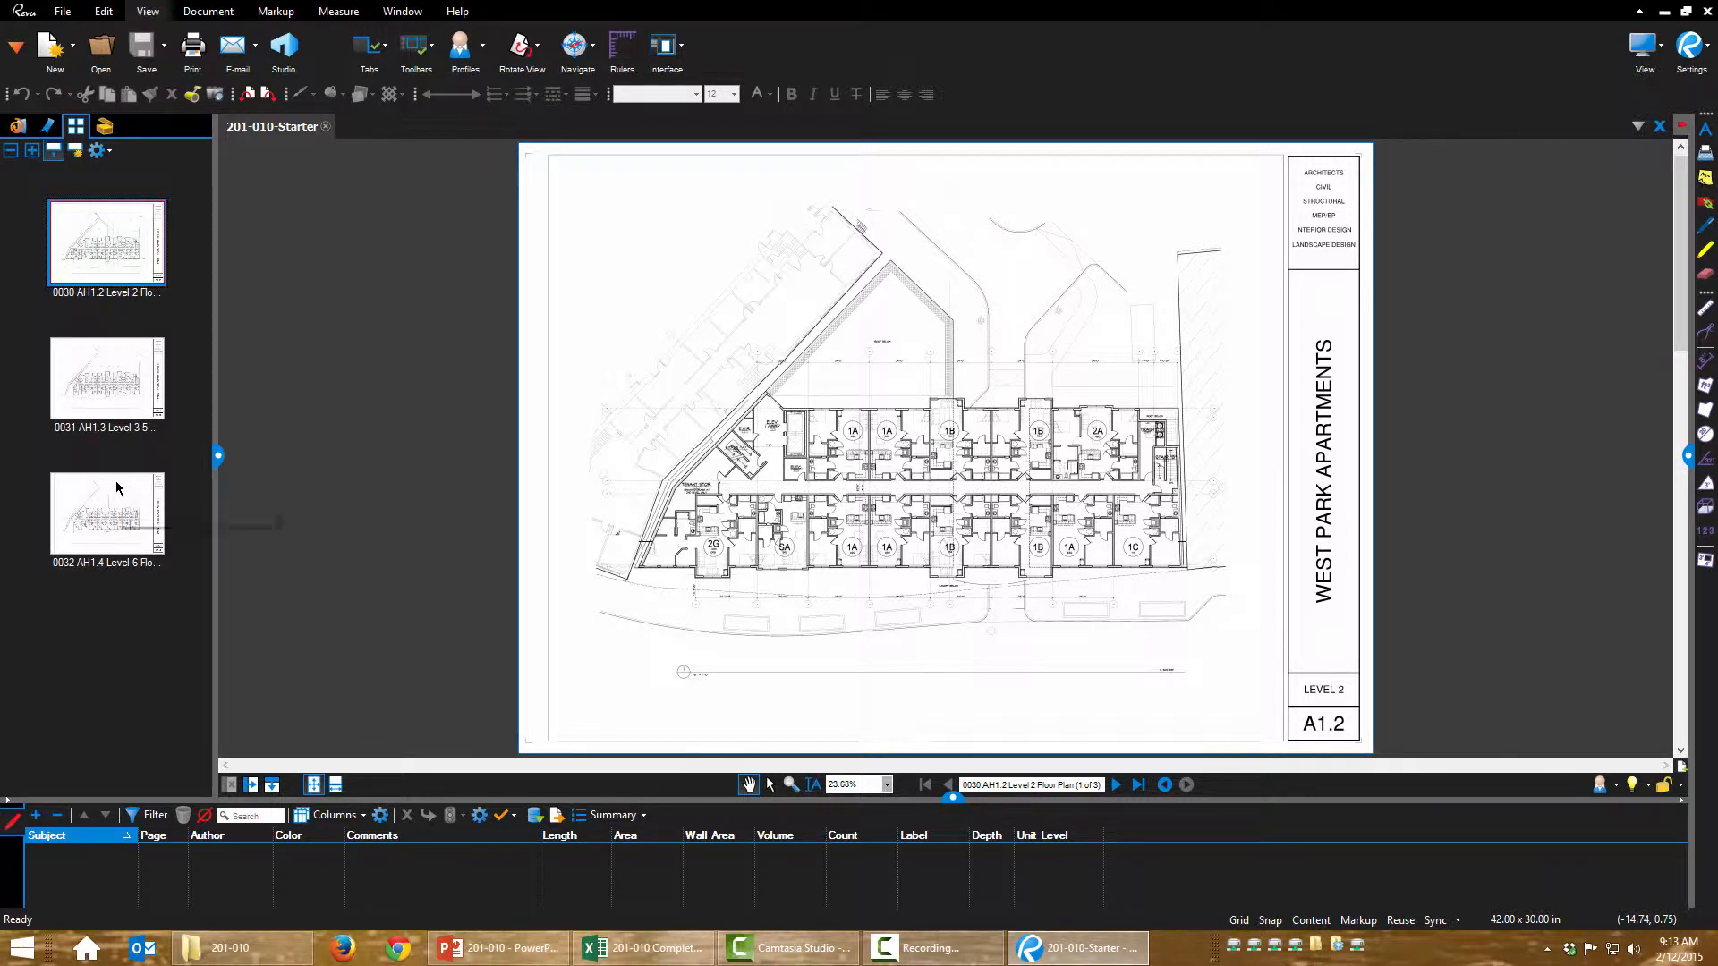
mouse_move(106, 513)
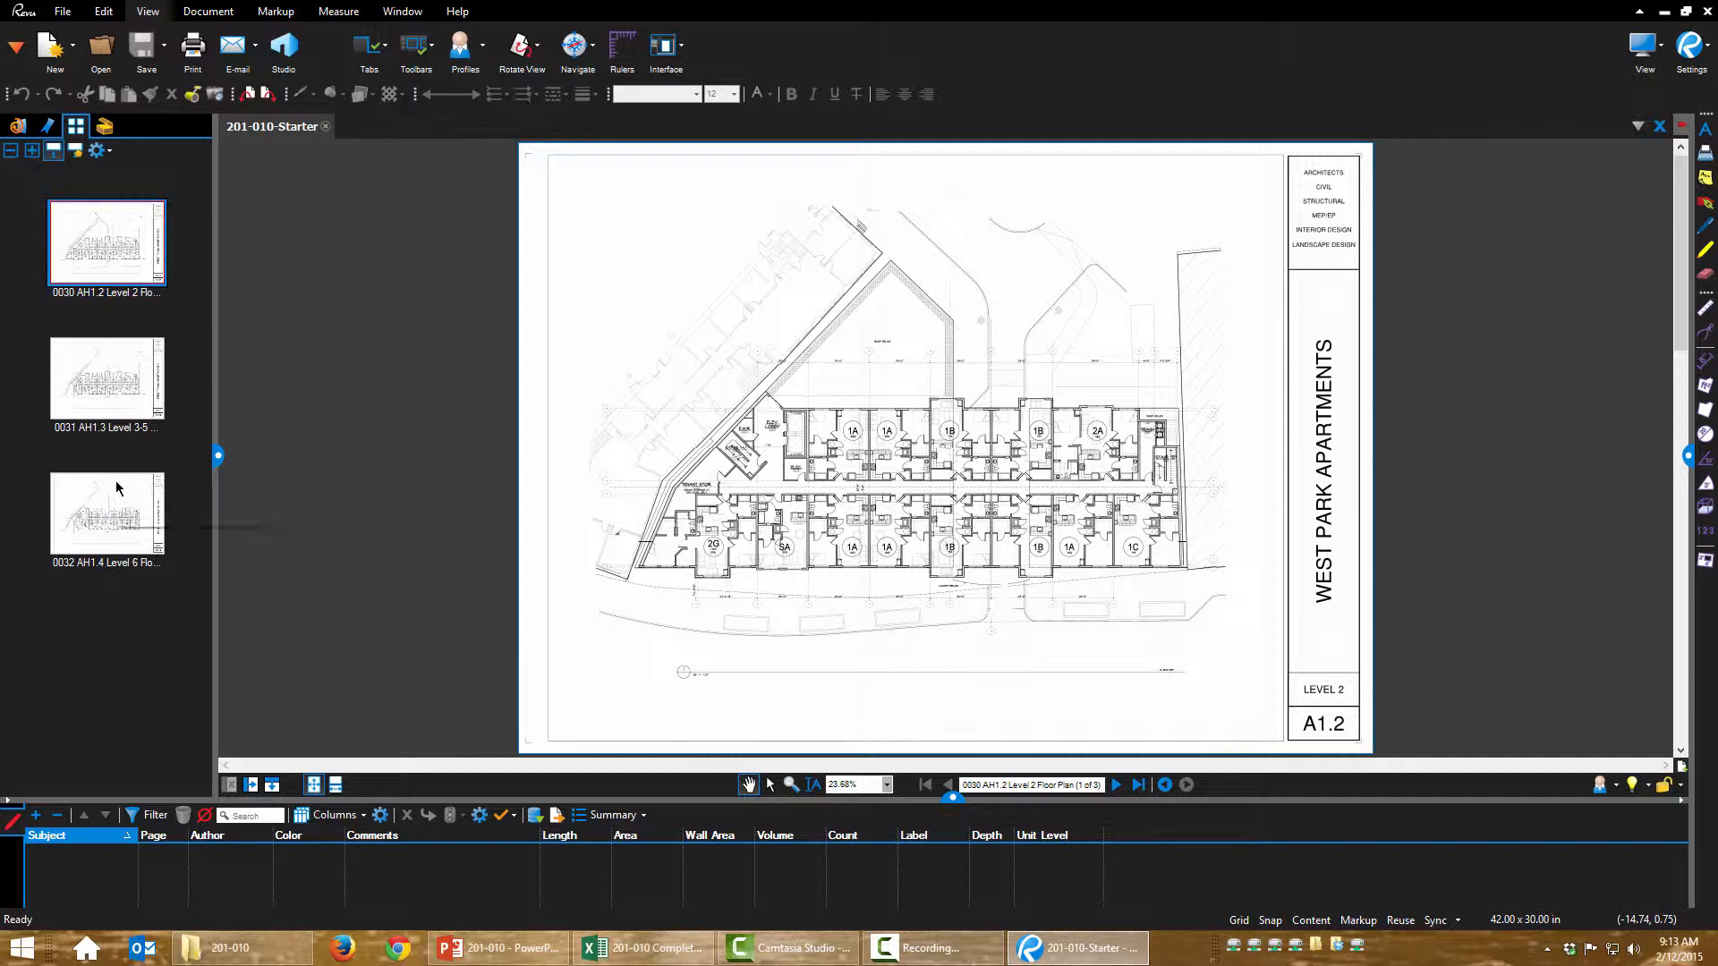
mouse_move(105, 513)
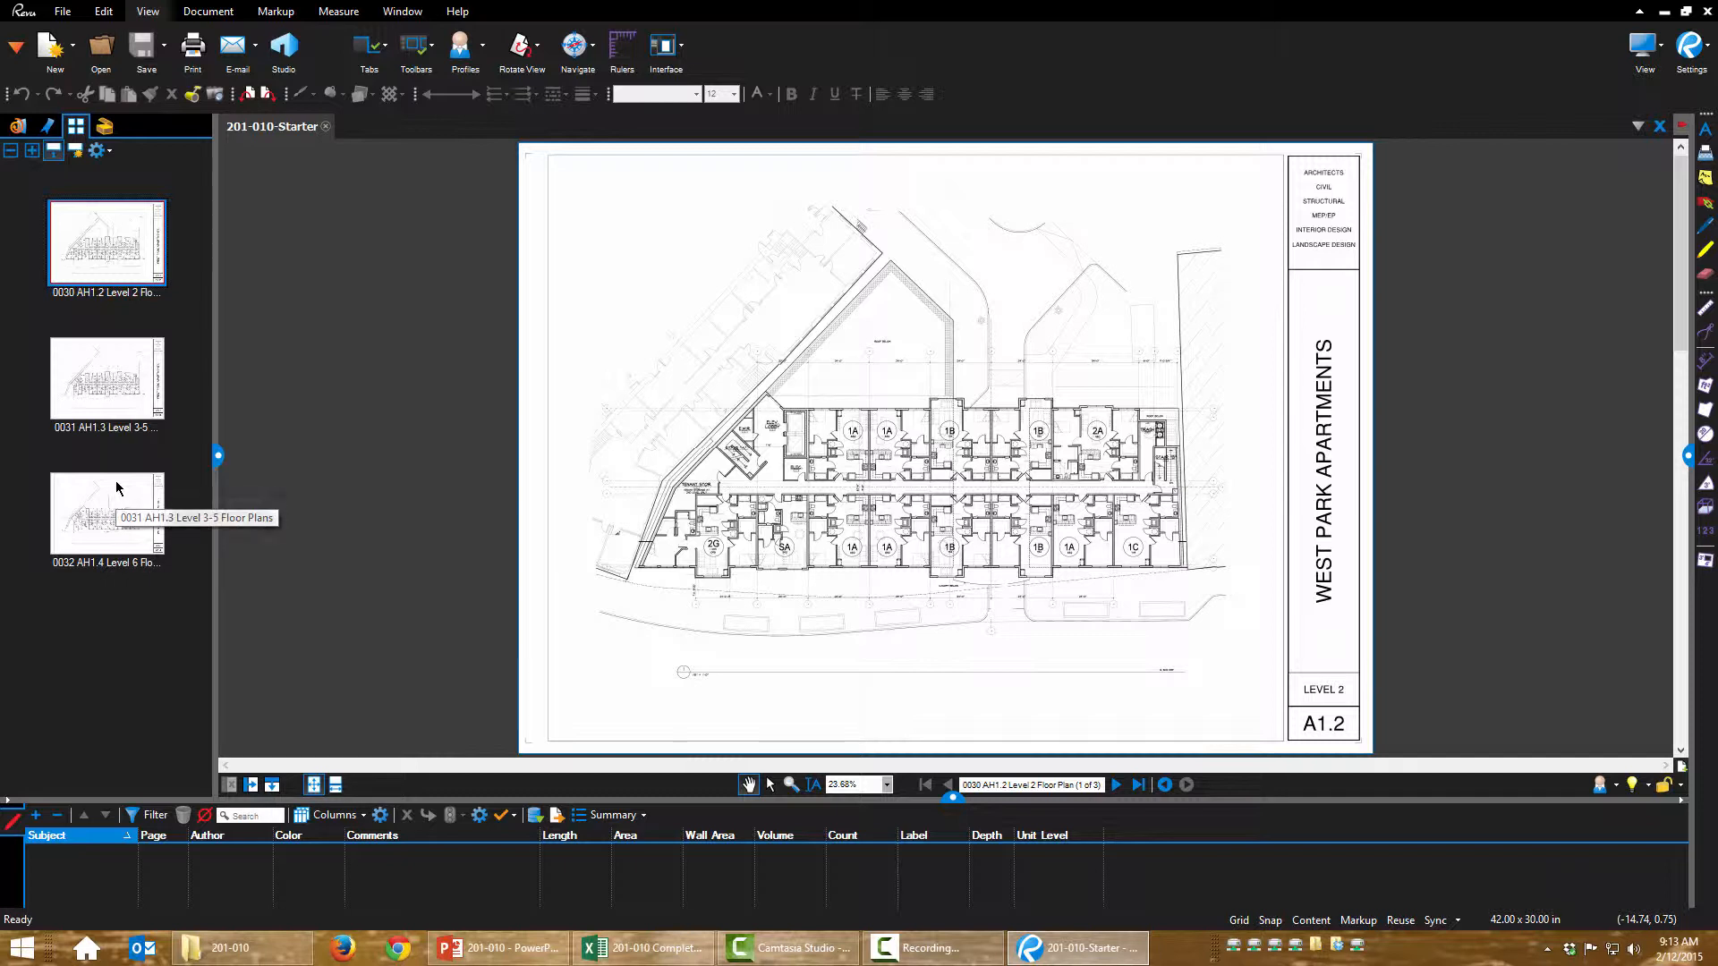
mouse_move(118, 489)
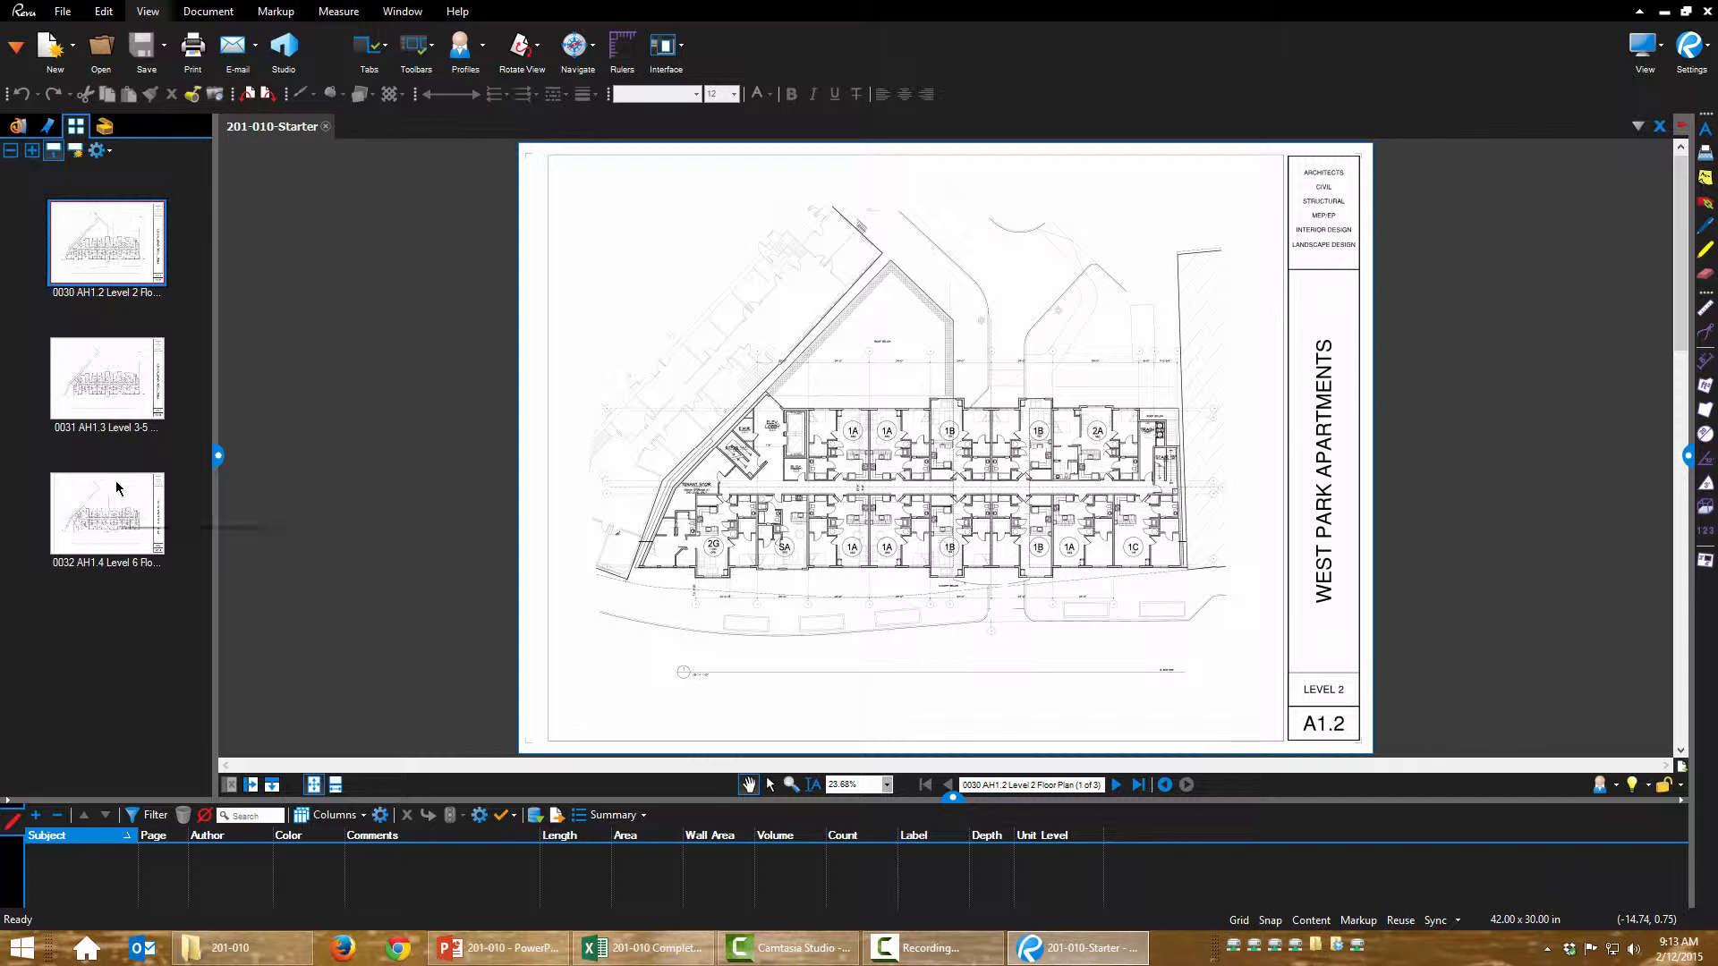
mouse_move(106, 514)
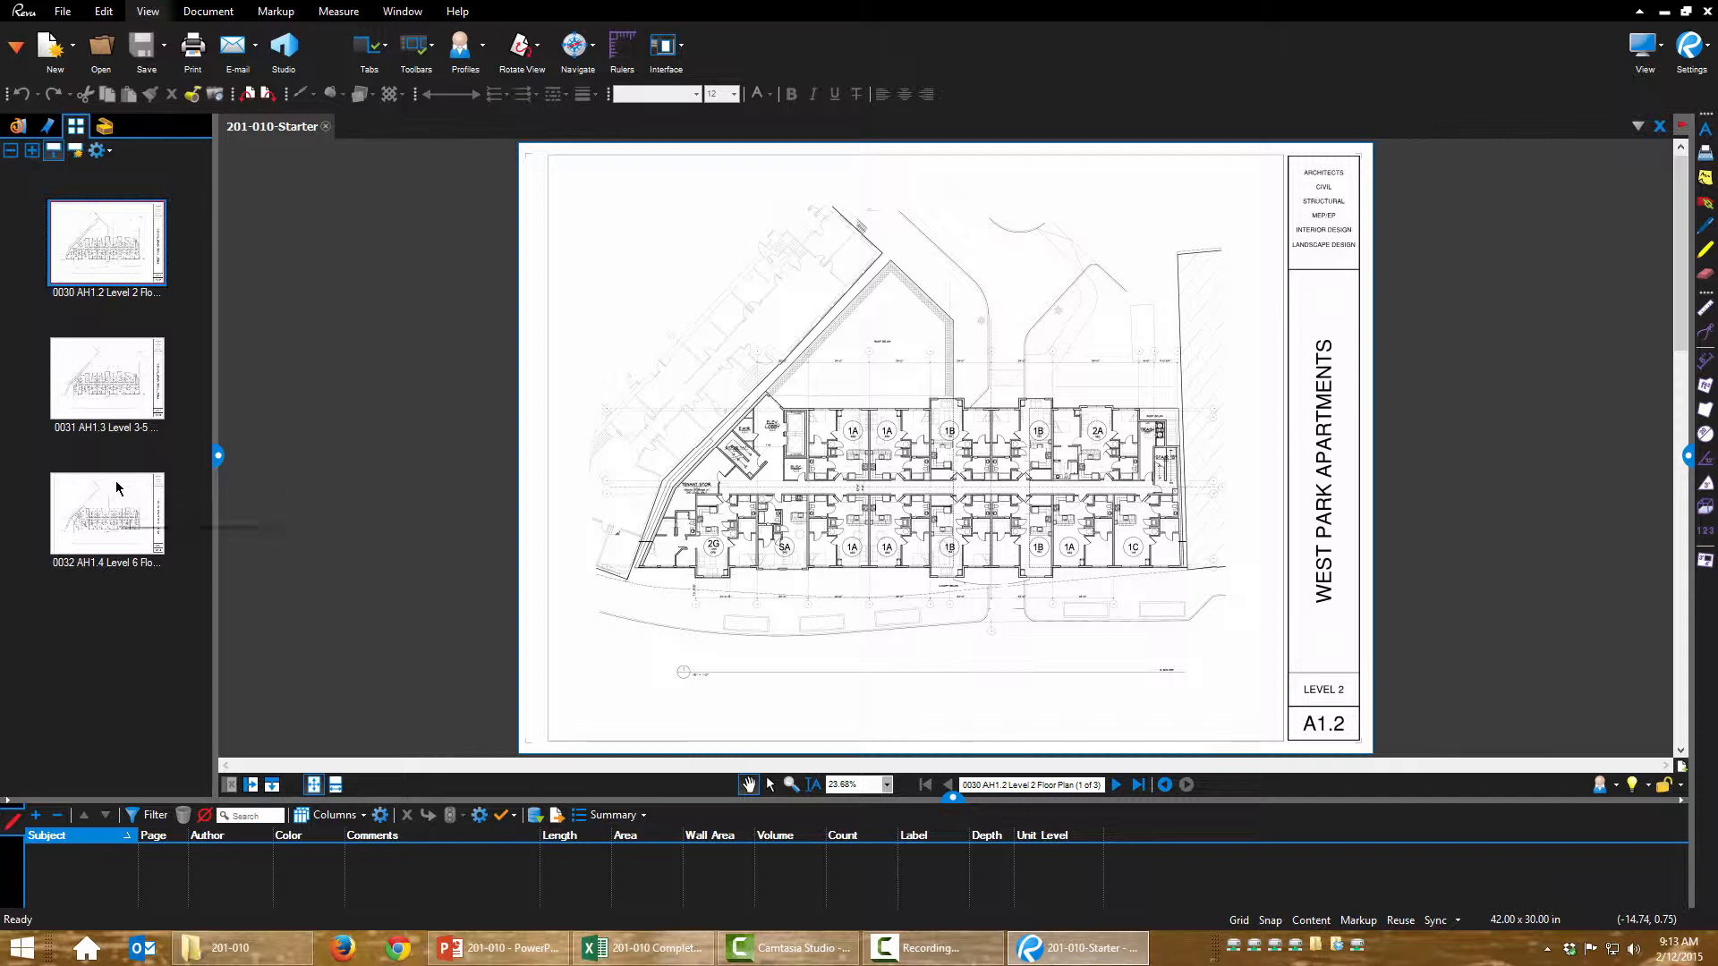
mouse_move(118, 488)
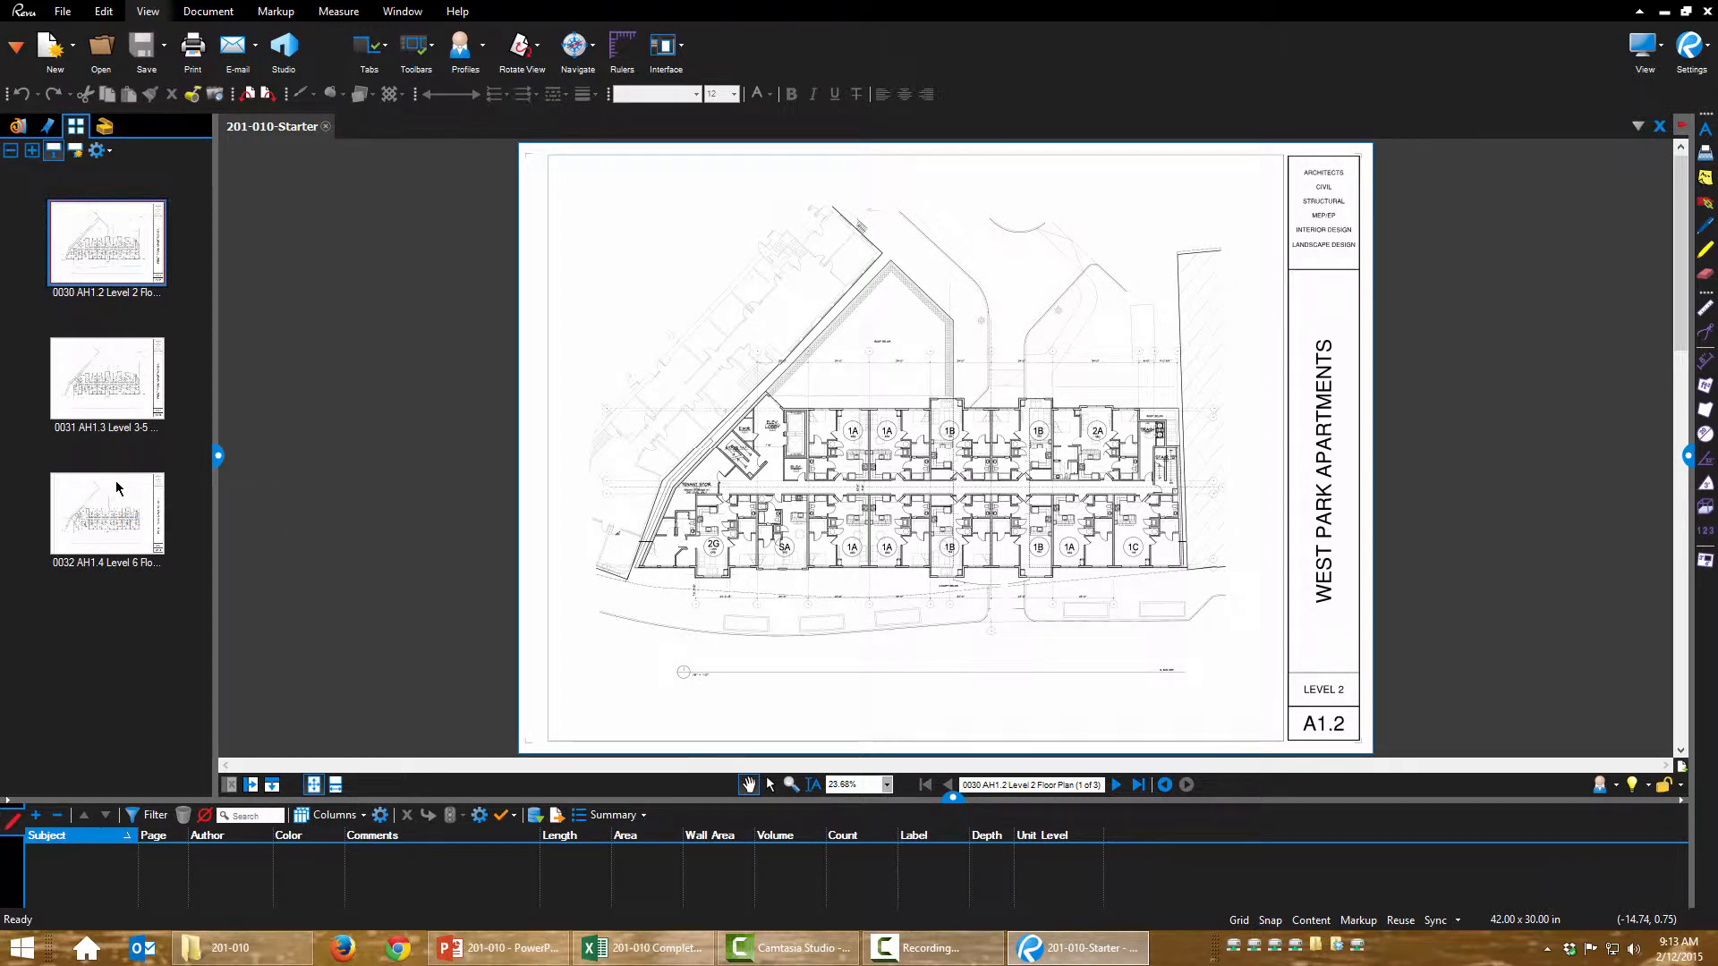
mouse_move(118, 516)
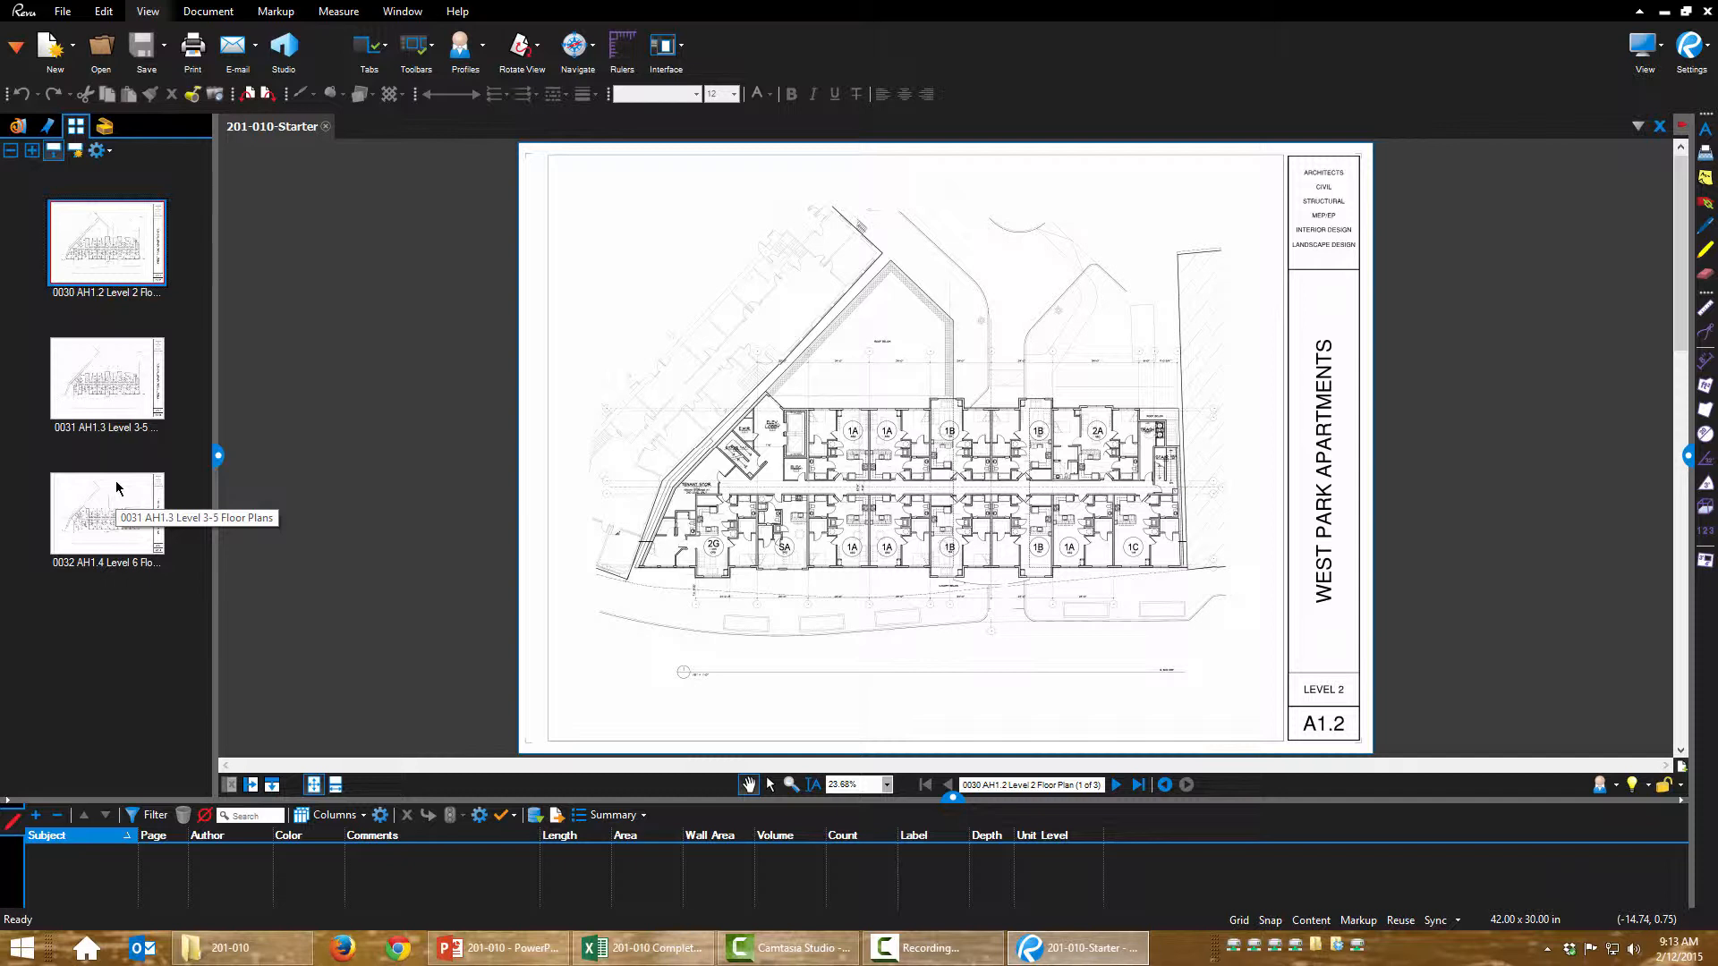
mouse_move(119, 486)
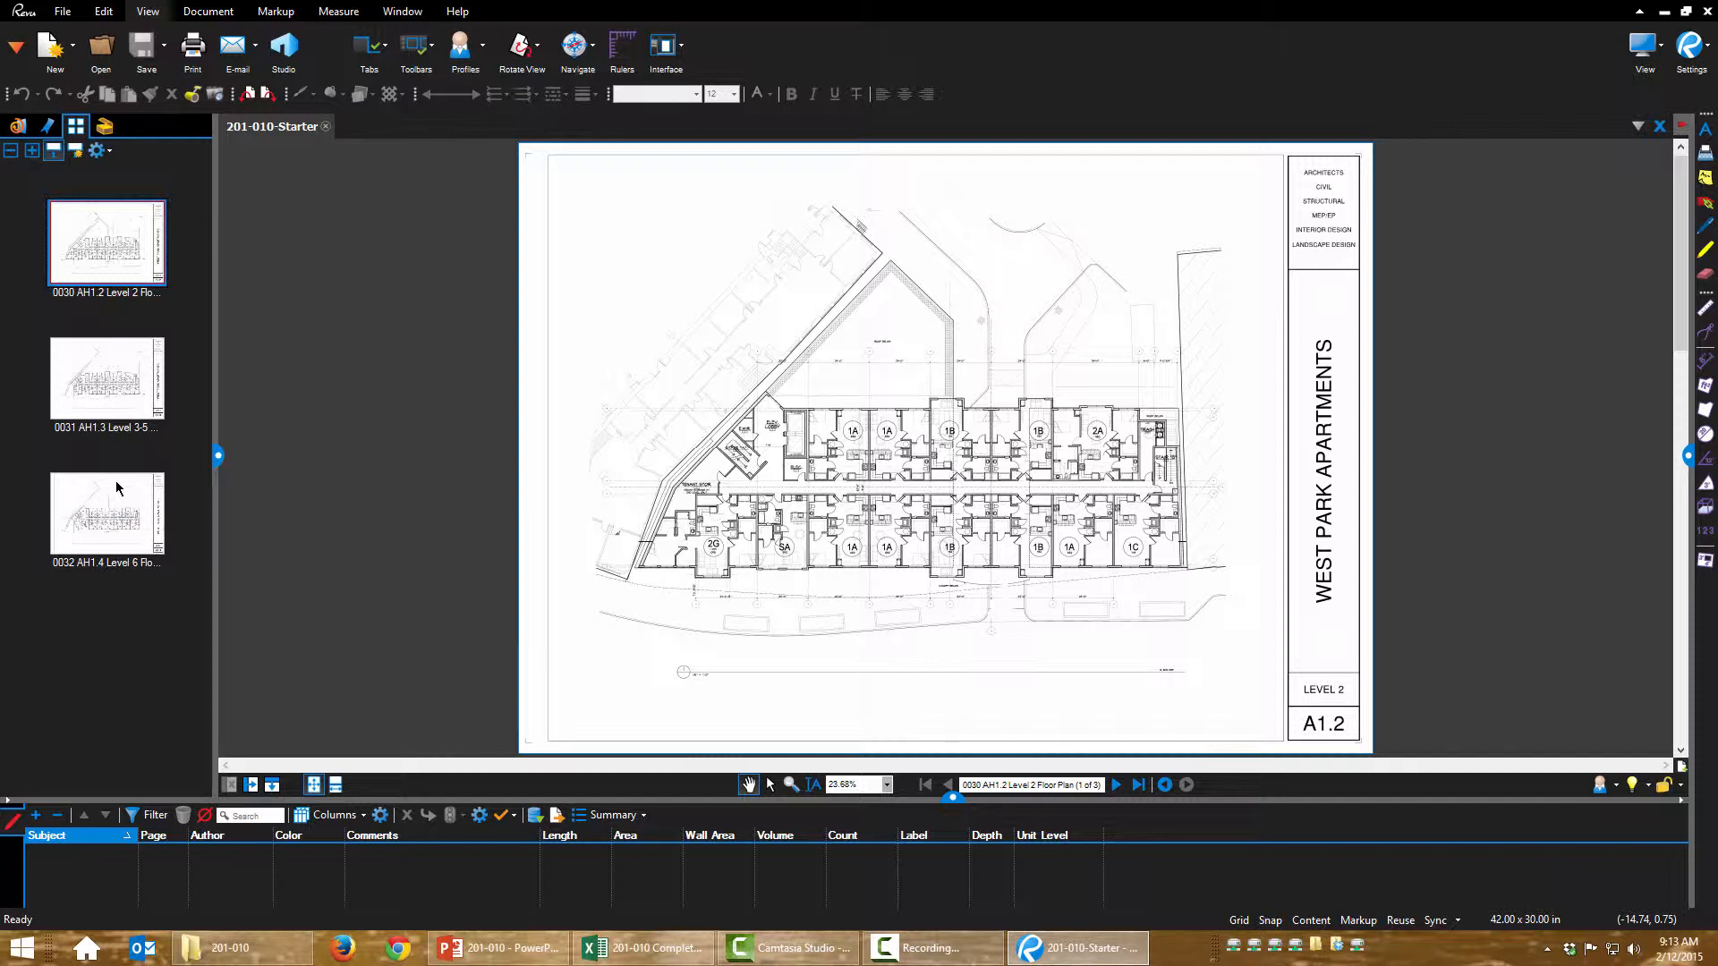
mouse_move(106, 515)
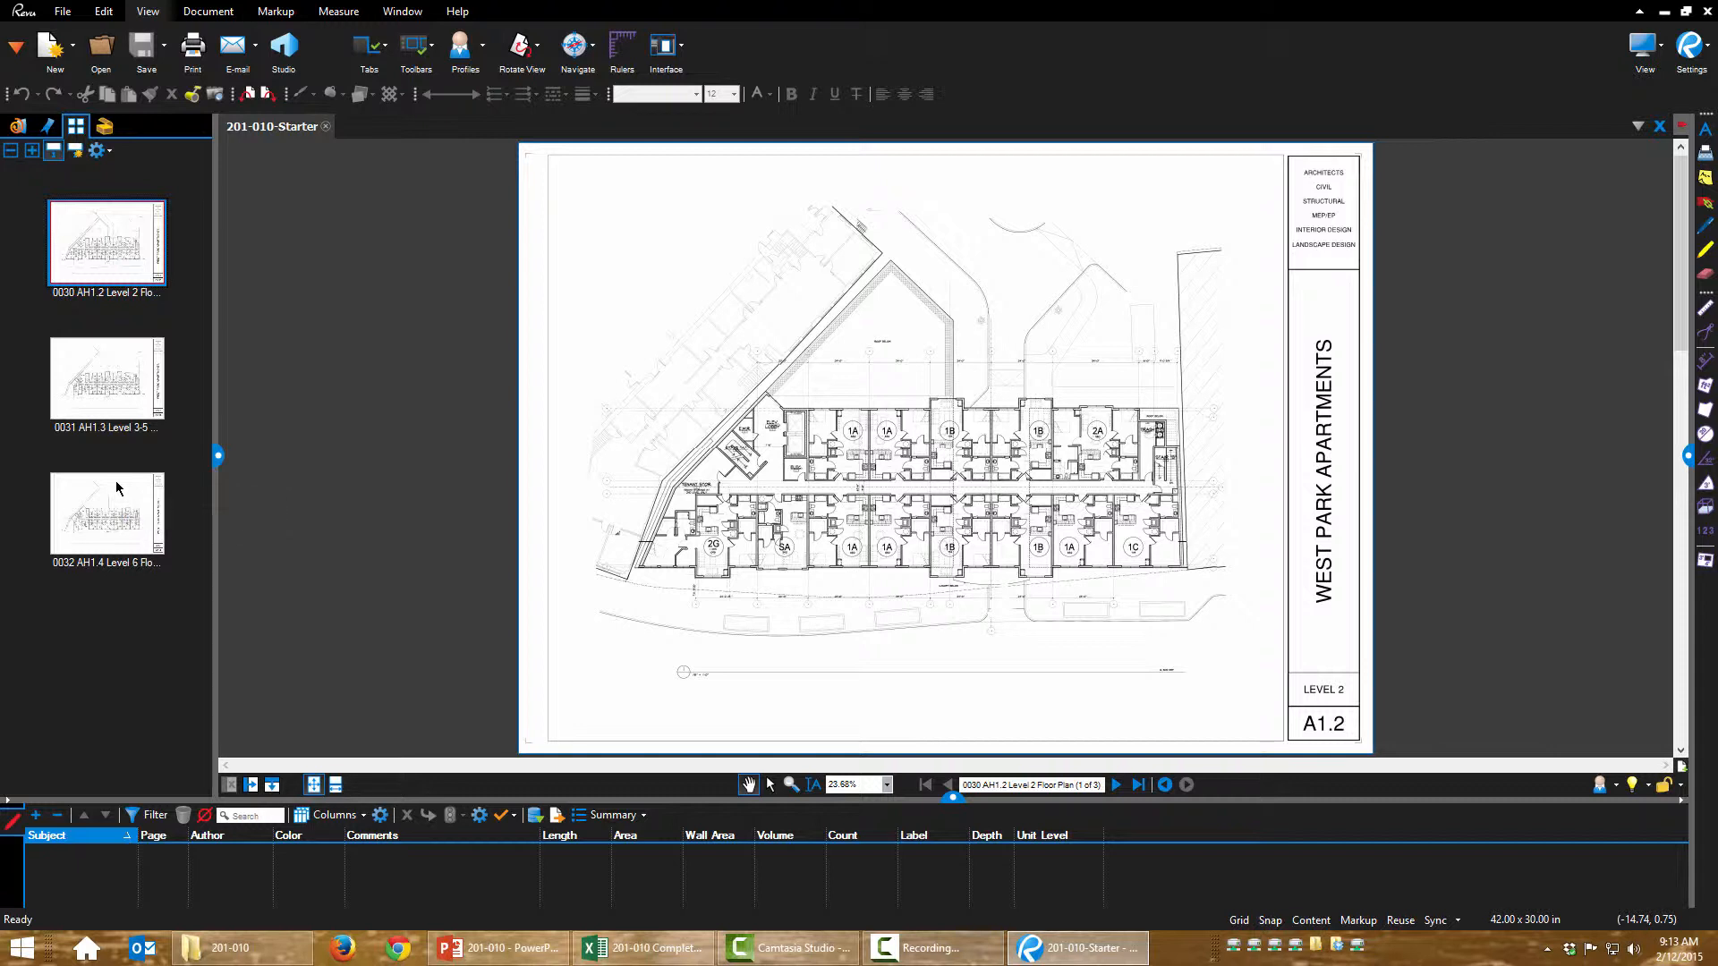
mouse_move(103, 515)
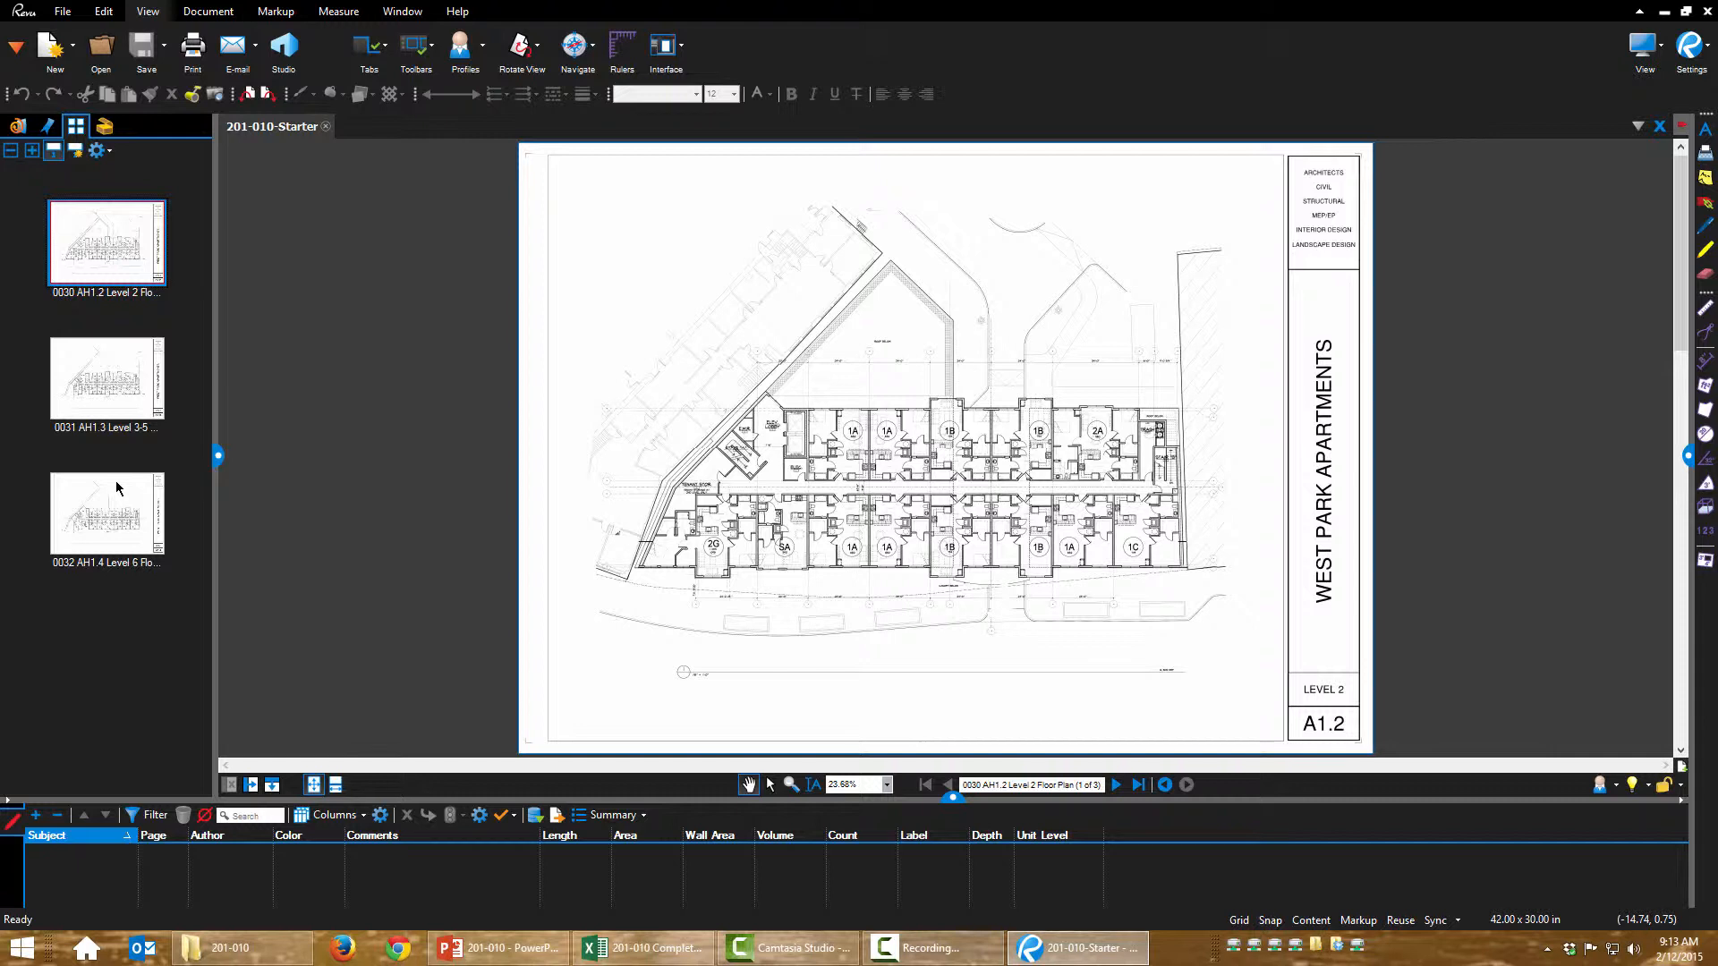
mouse_move(116, 489)
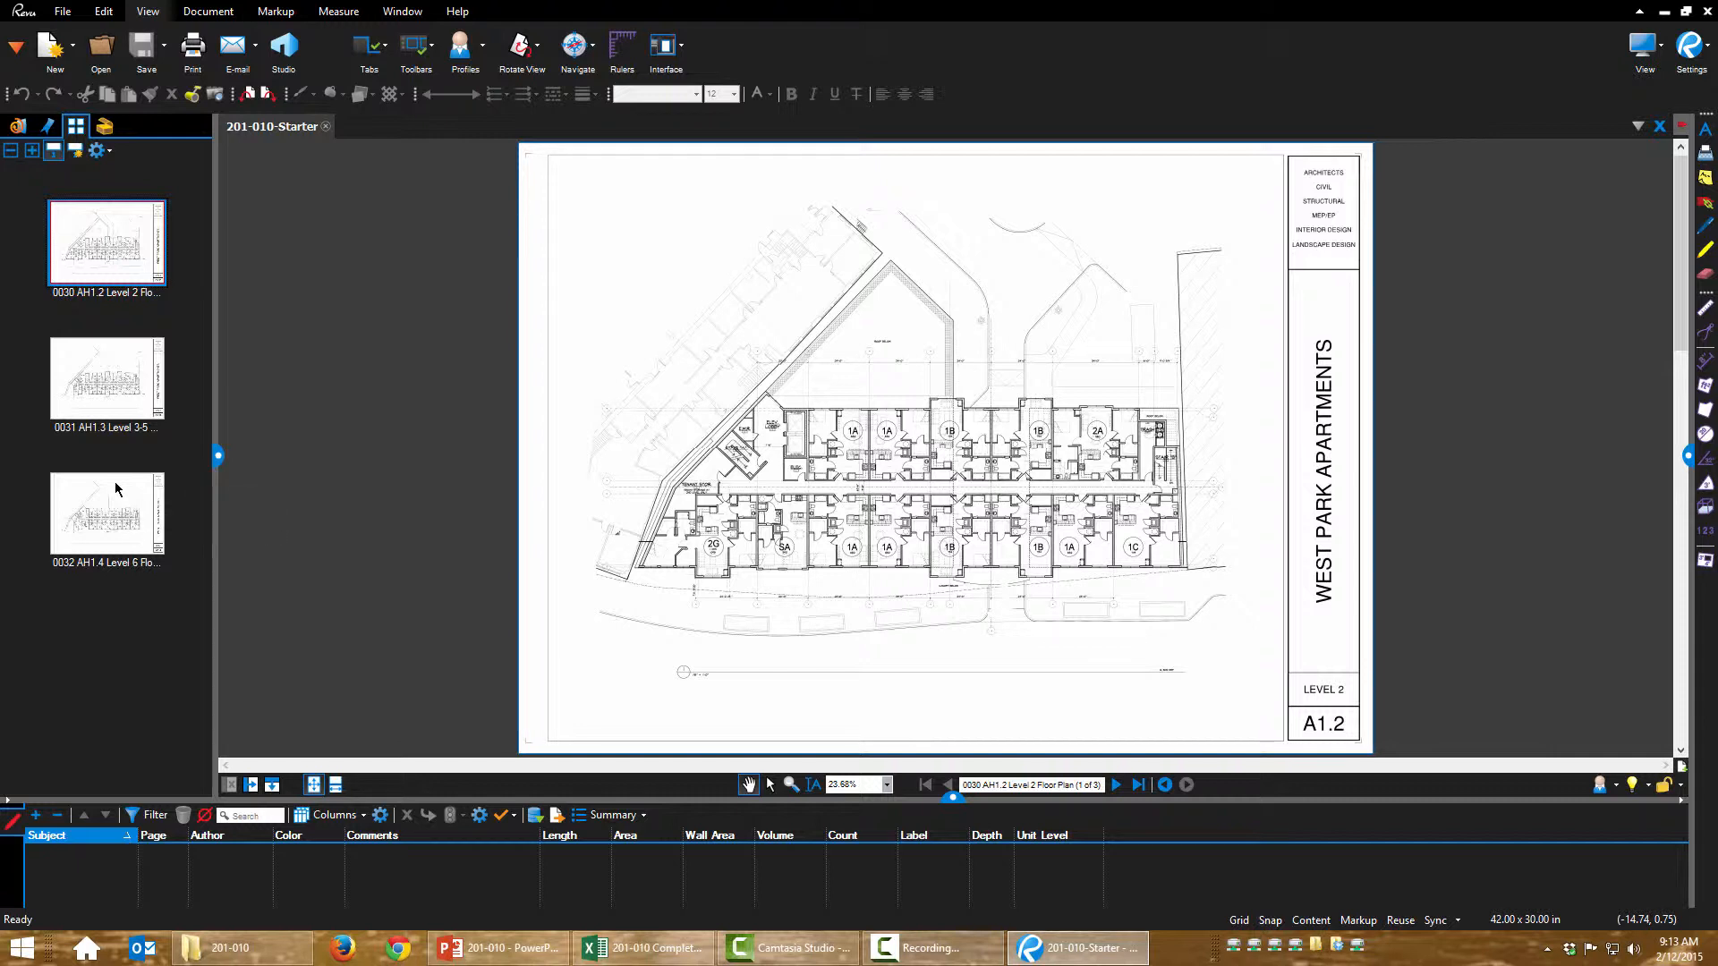
mouse_move(106, 515)
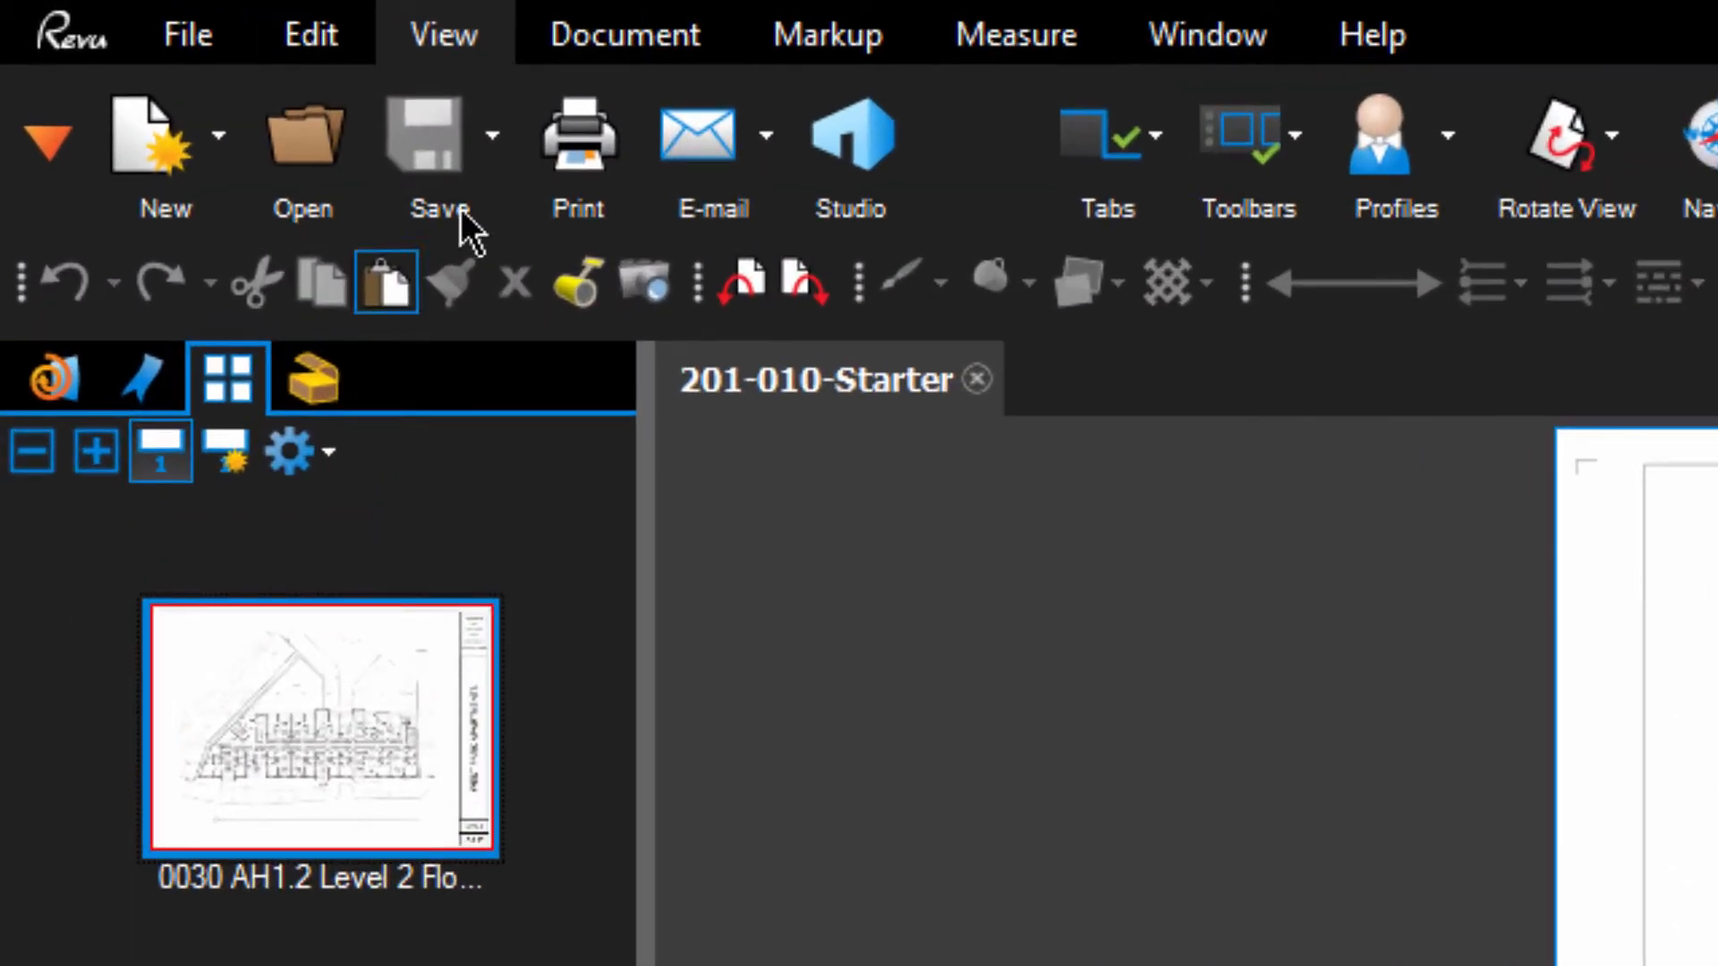
Save the floor plan set as a new PDF named 201-010-1 via Save As
click(488, 134)
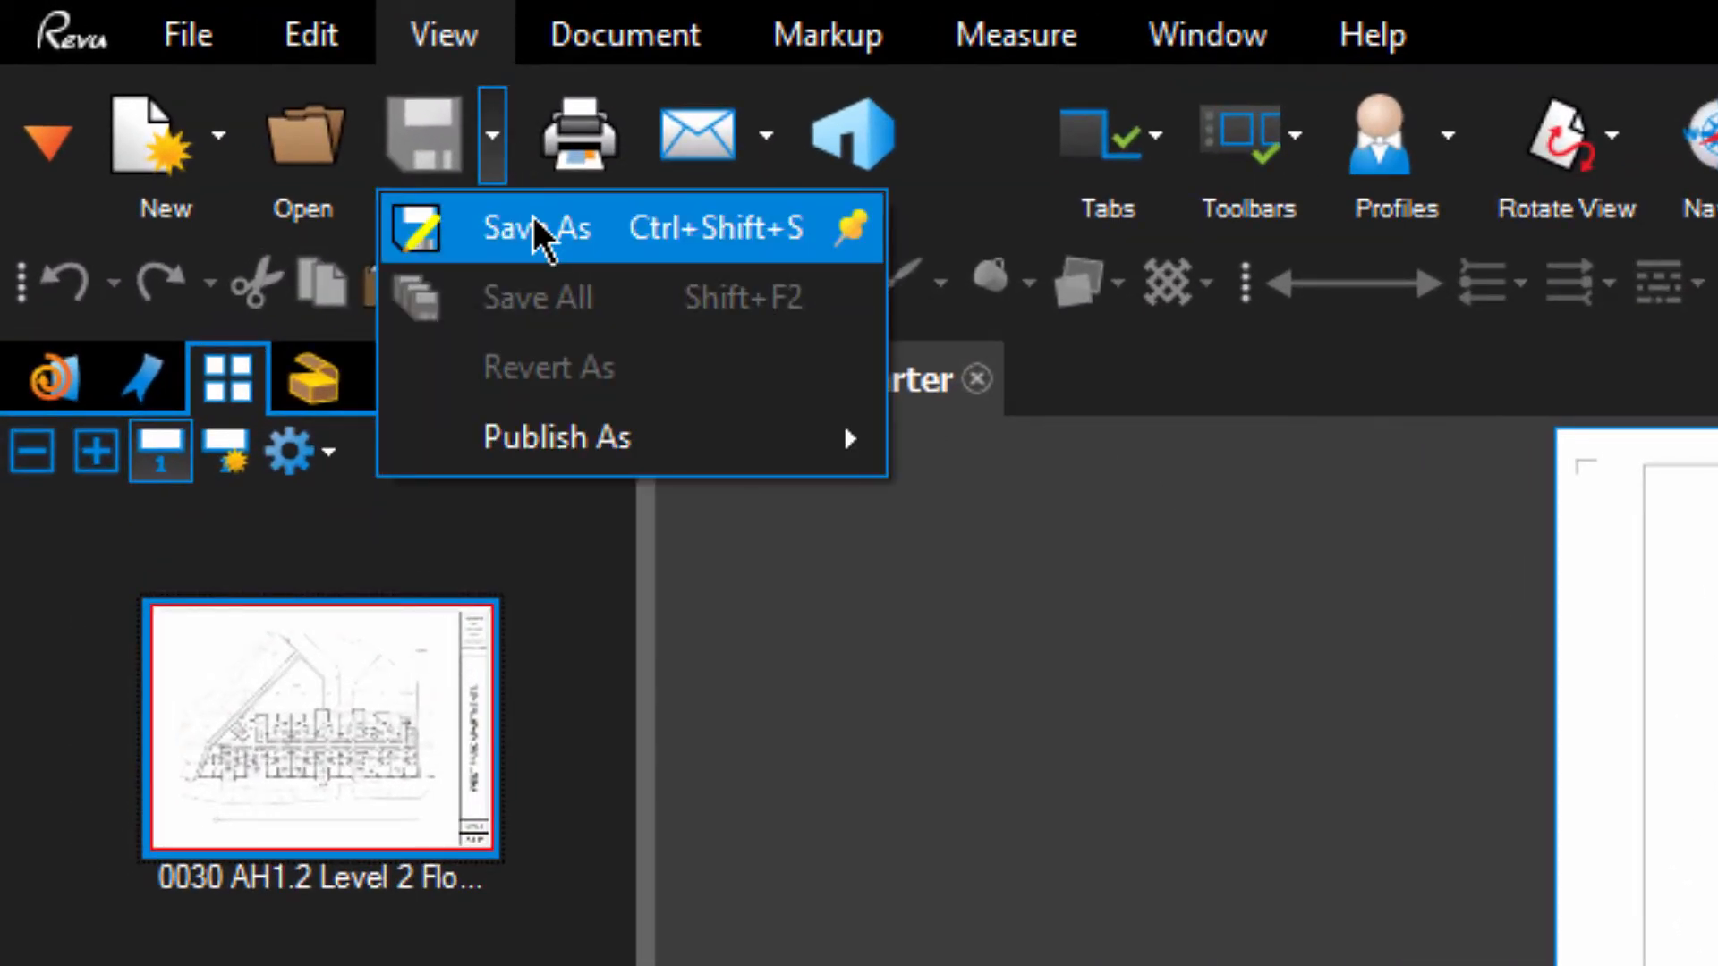
click(535, 227)
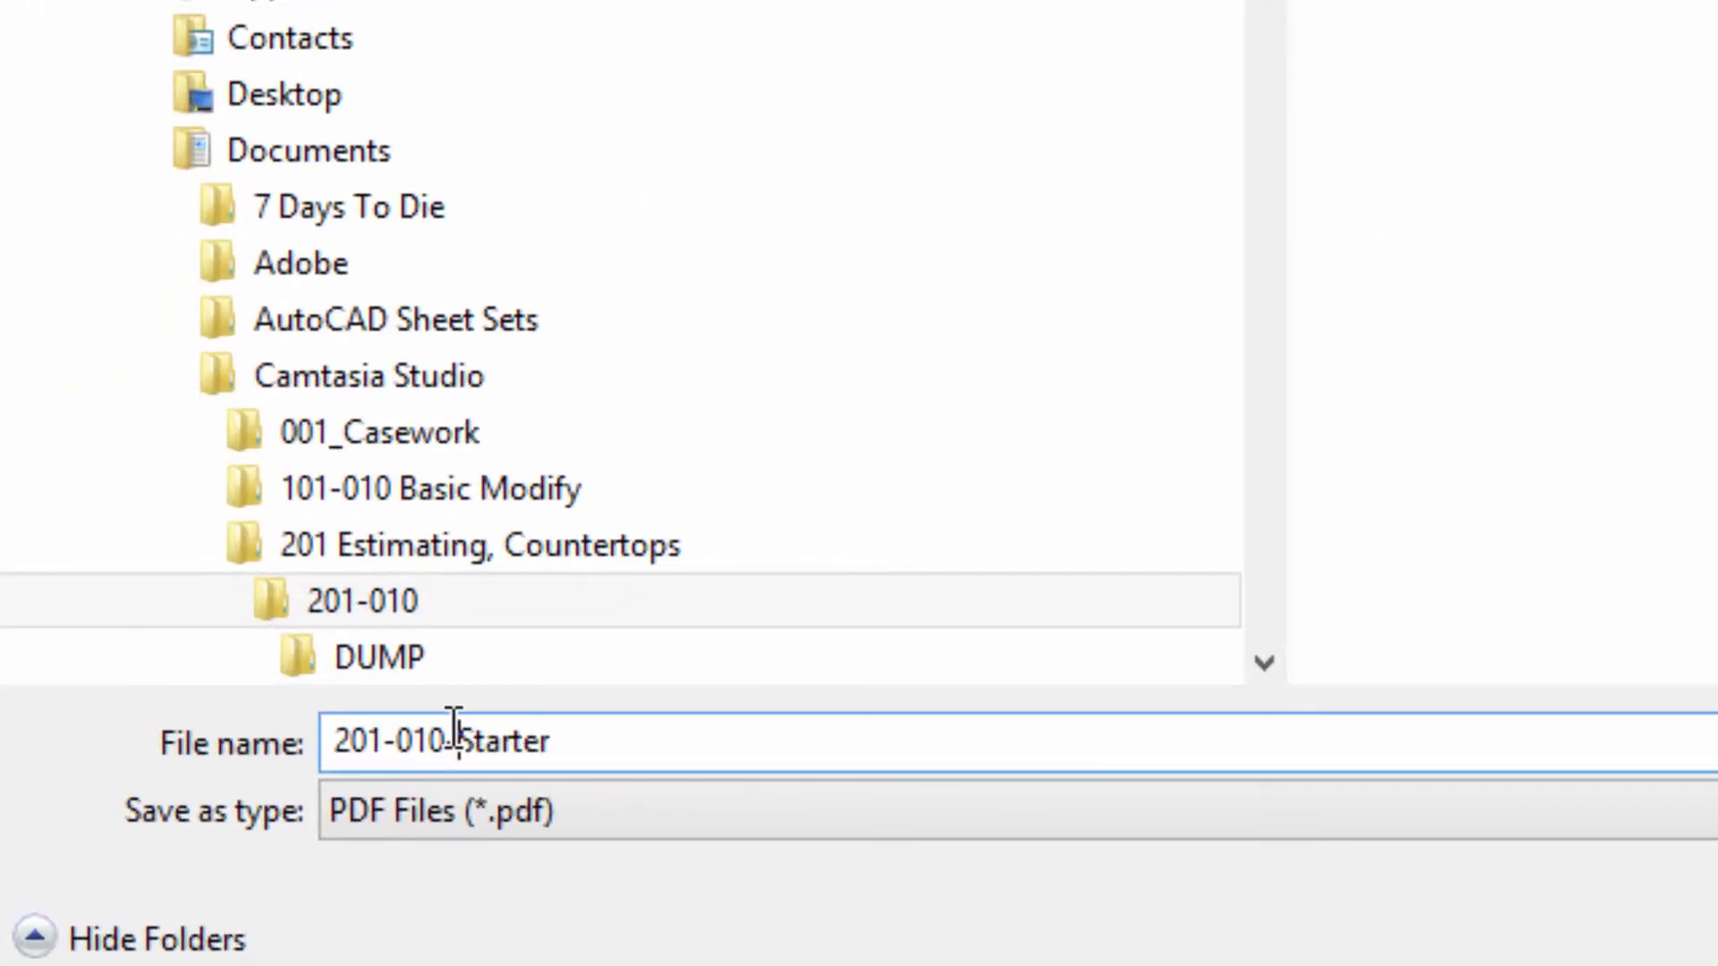
text(201-010-1)
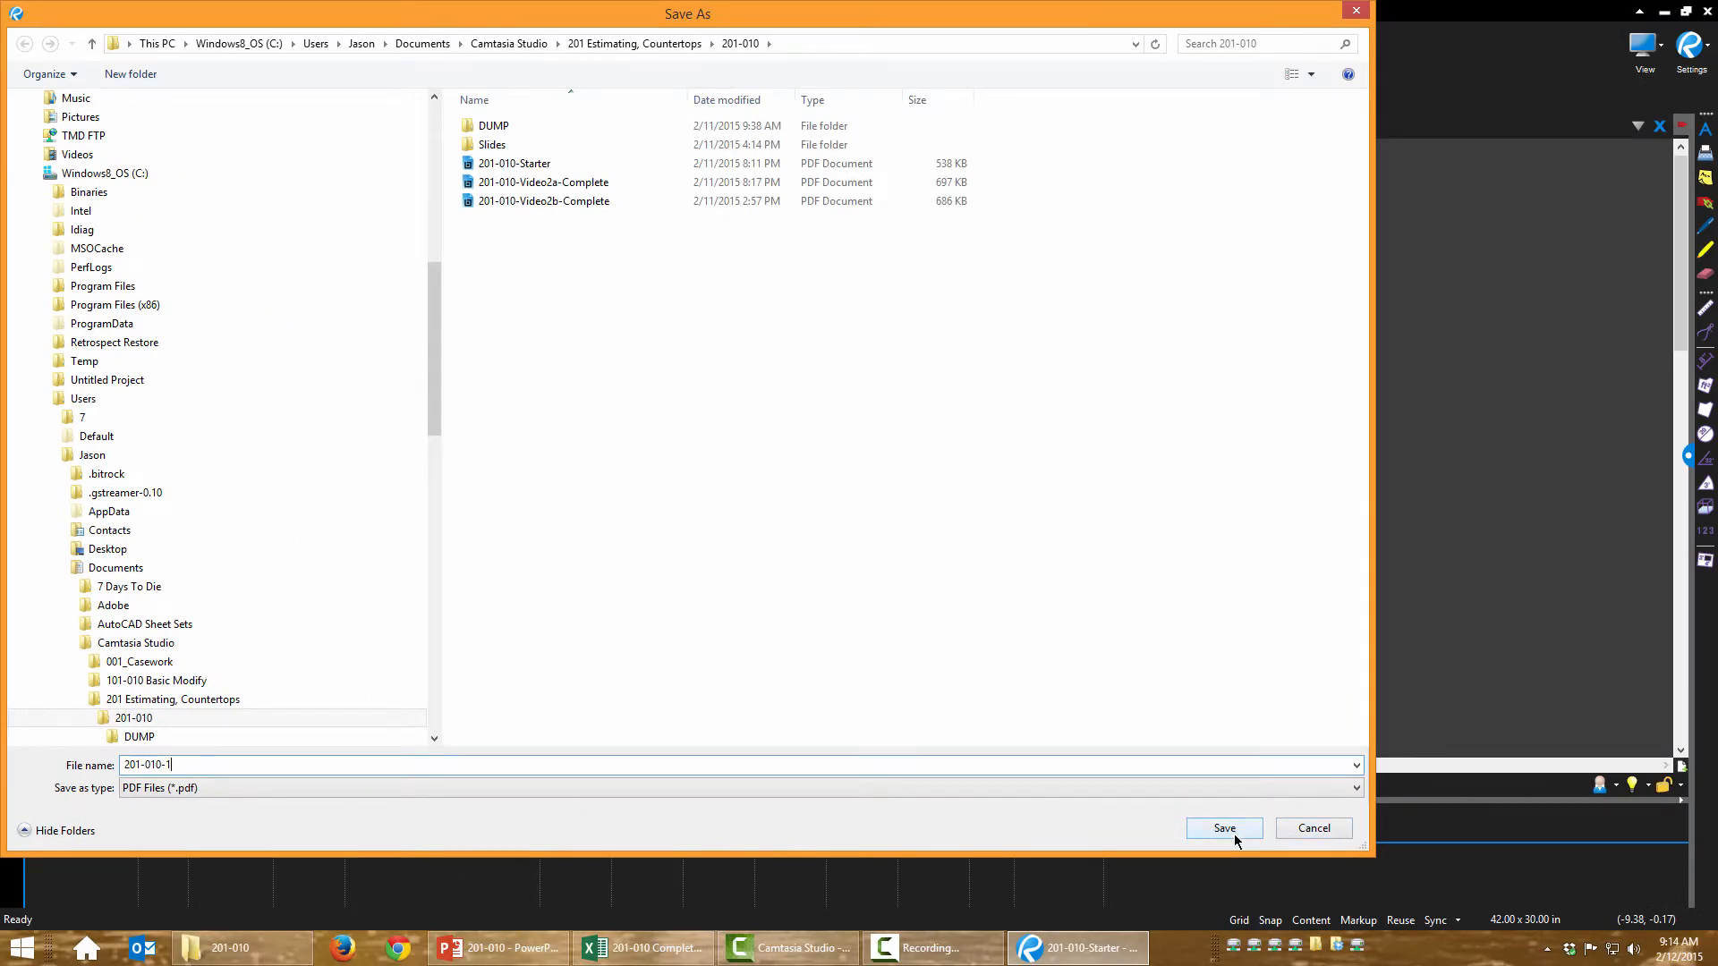
click(1224, 827)
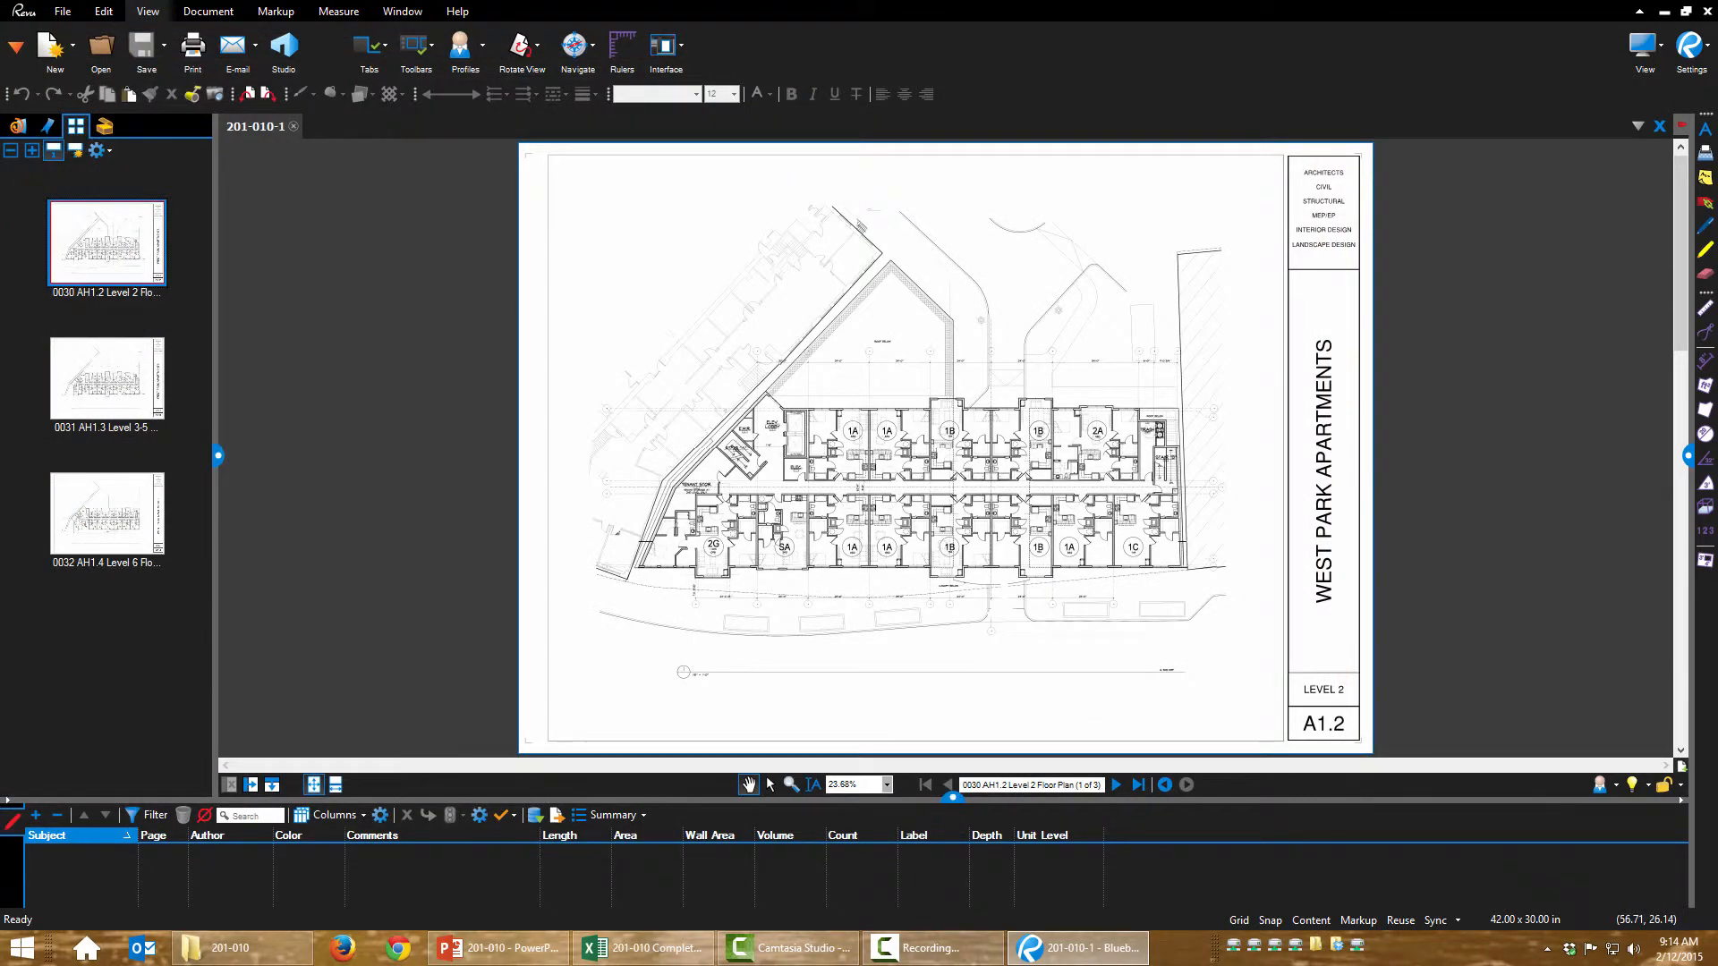